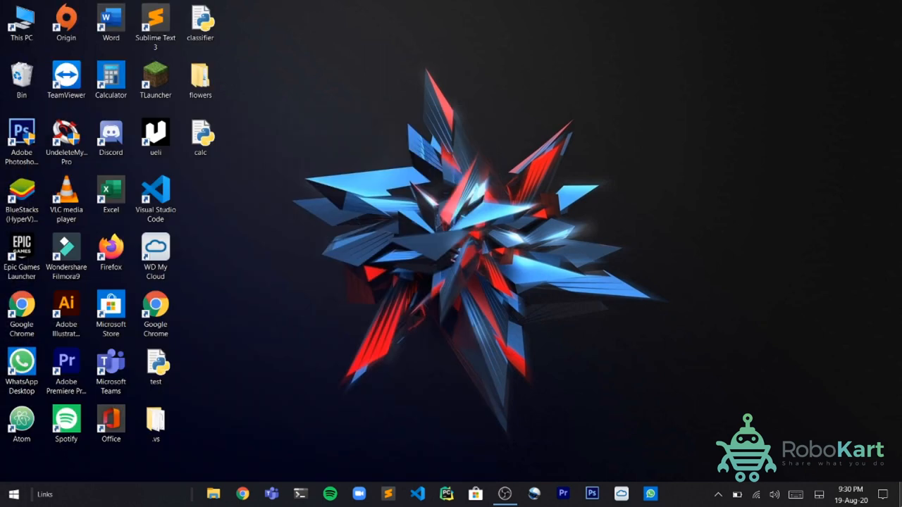
# Step: Open calc.py from the desktop in Sublime Text for editing
pyautogui.click(388, 493)
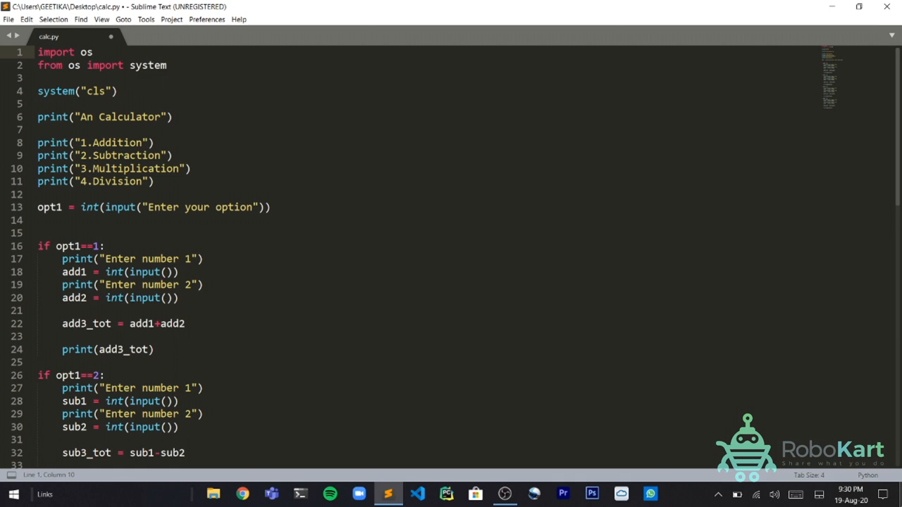
# Step: Replace all existing code with the os system import and print("This is An Calculator")
pyautogui.press('ctrl+a')
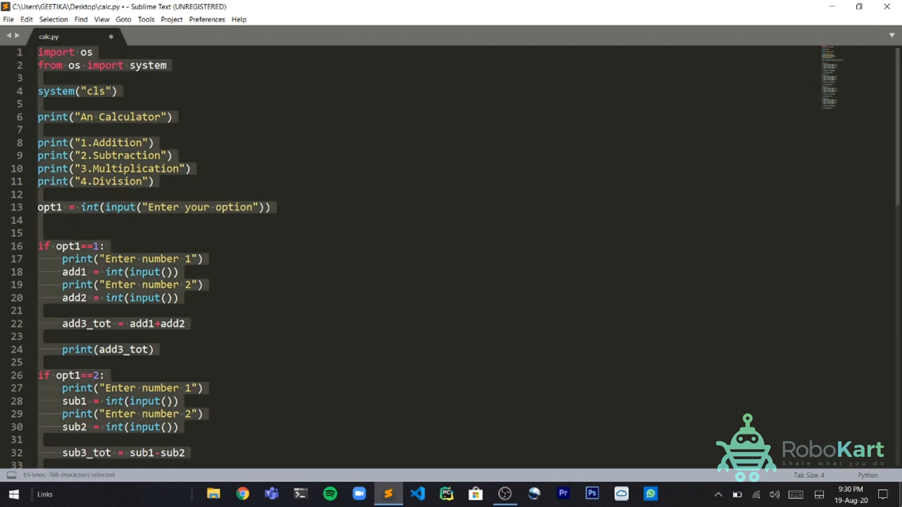
pyautogui.write('from os')
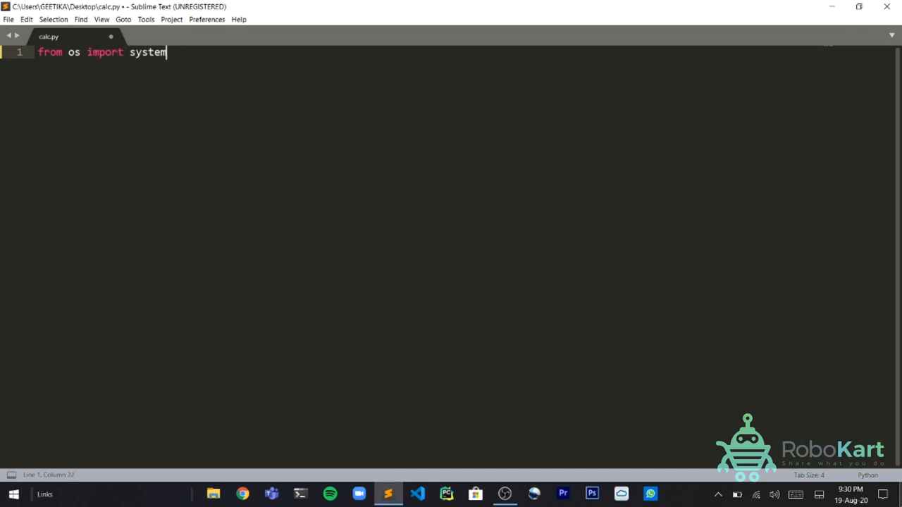
pyautogui.press('enter')
pyautogui.write('print("')
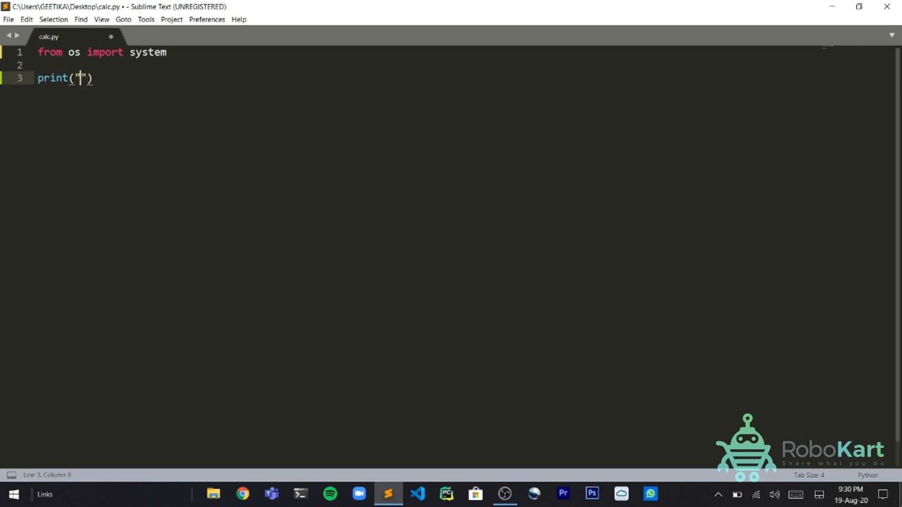
pyautogui.write('c')
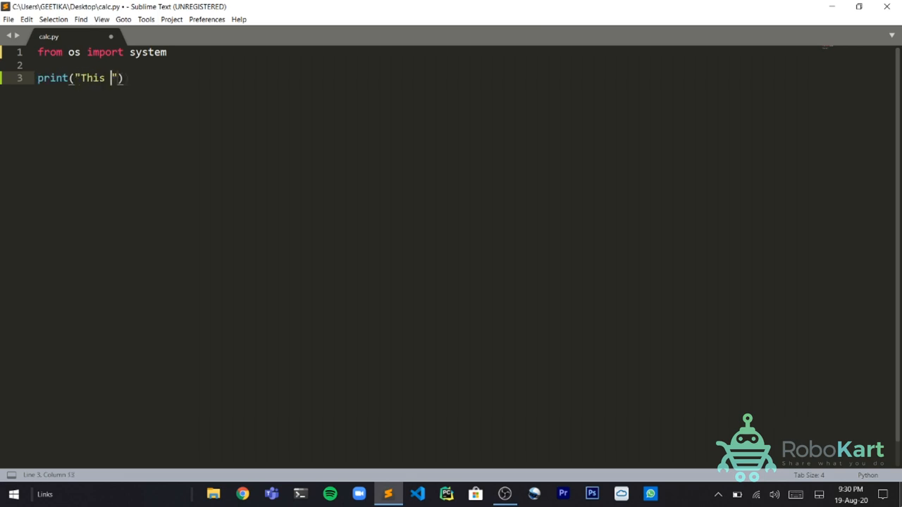
pyautogui.write('is An Calculator')
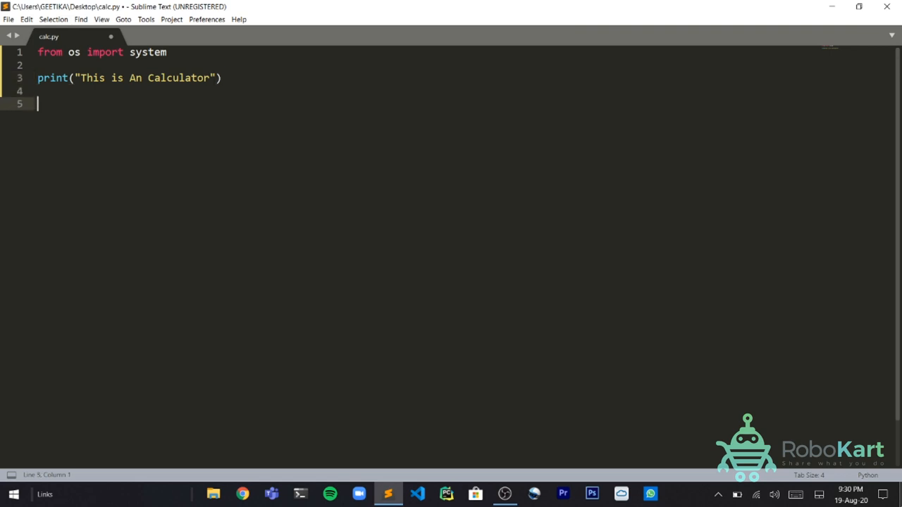
# Step: Print the menu lines 1.Addition, 2.Subtraction, 3.Multiplication and 4.Division
pyautogui.write('print("")')
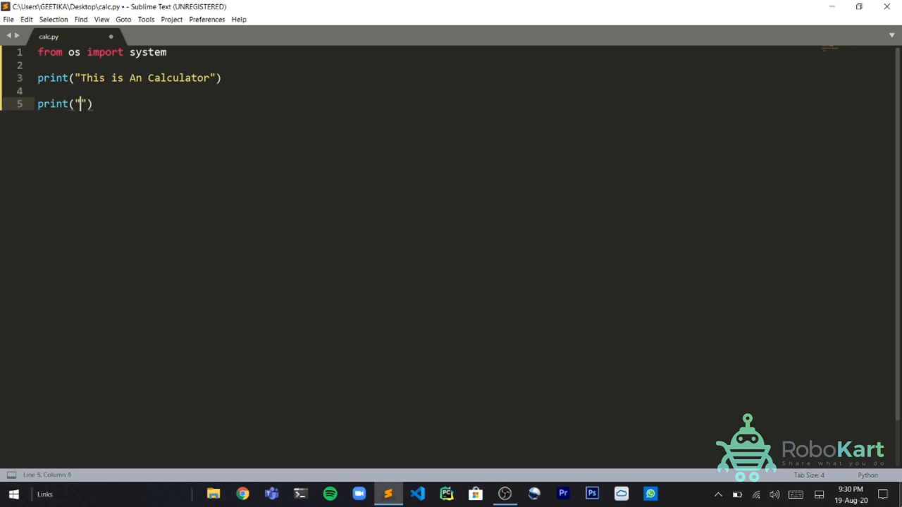
pyautogui.write('1.Addi')
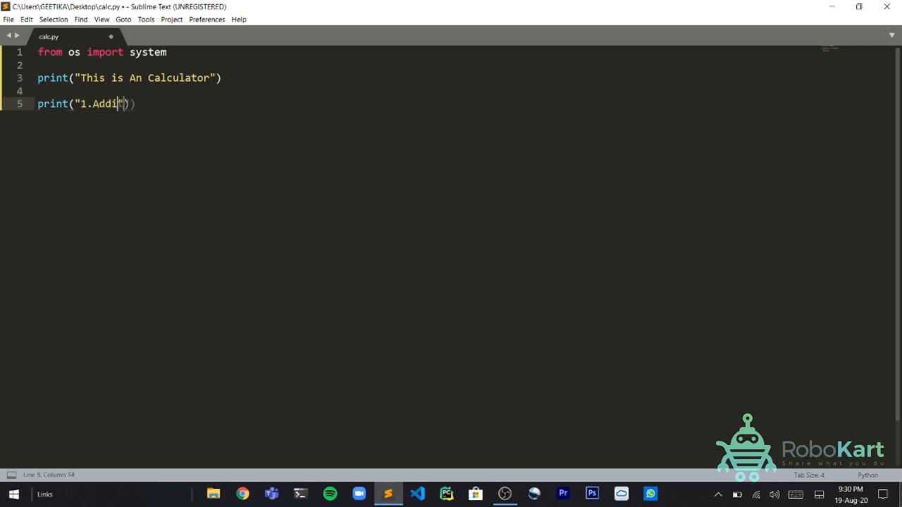
pyautogui.write('tion')
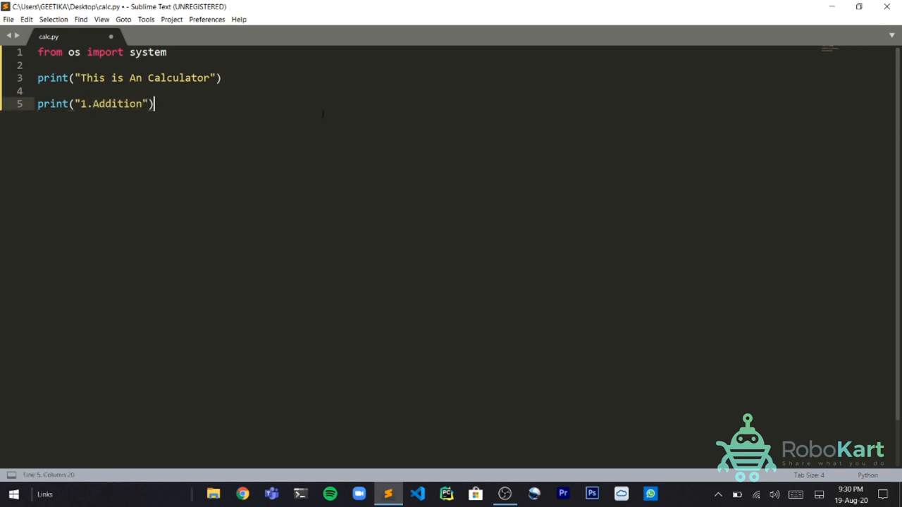
pyautogui.write('print')
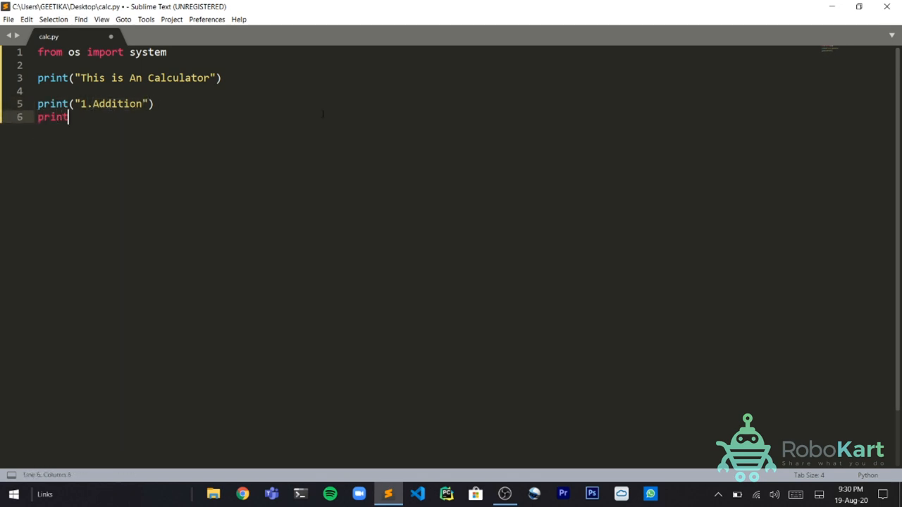
pyautogui.write('("")')
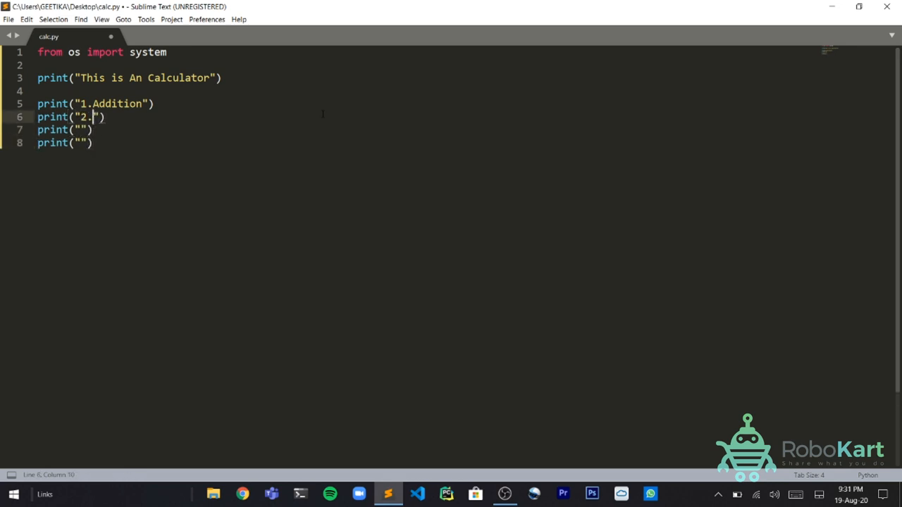
pyautogui.write('Subtr')
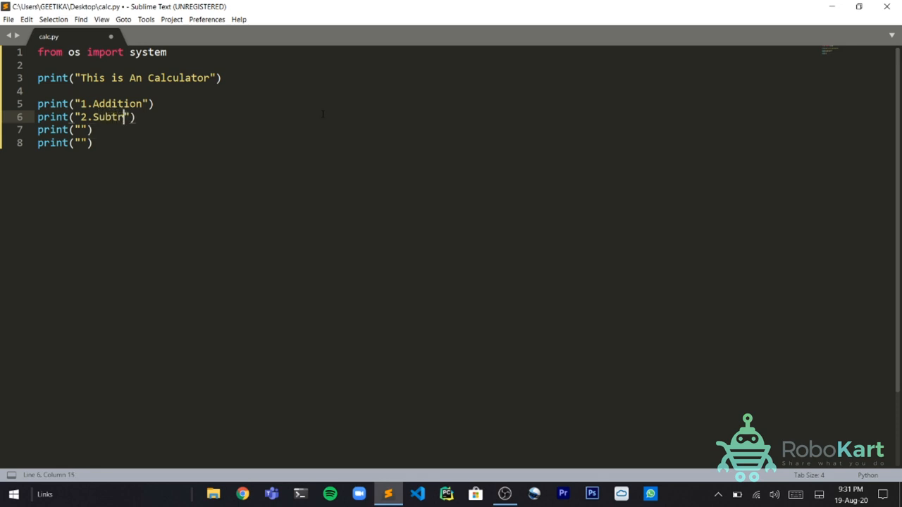
pyautogui.write('action')
pyautogui.click(66, 129)
pyautogui.write('3.')
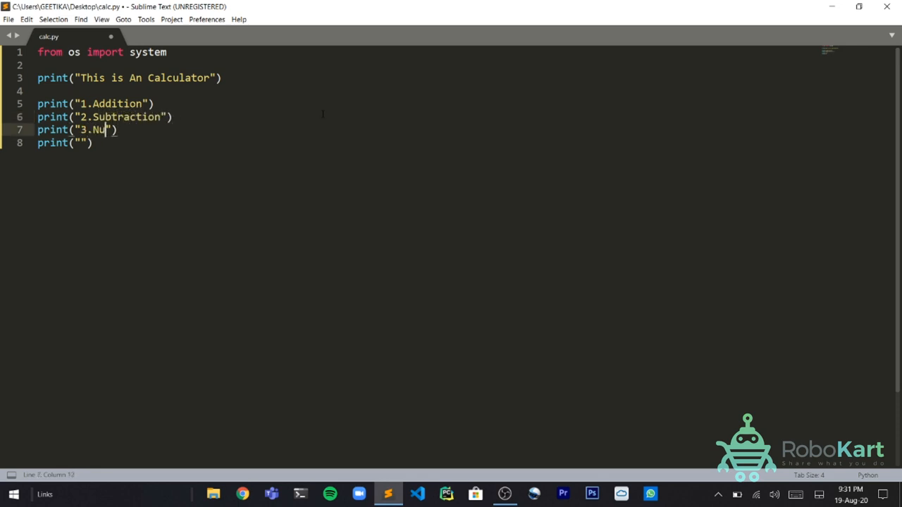
pyautogui.write('Mu')
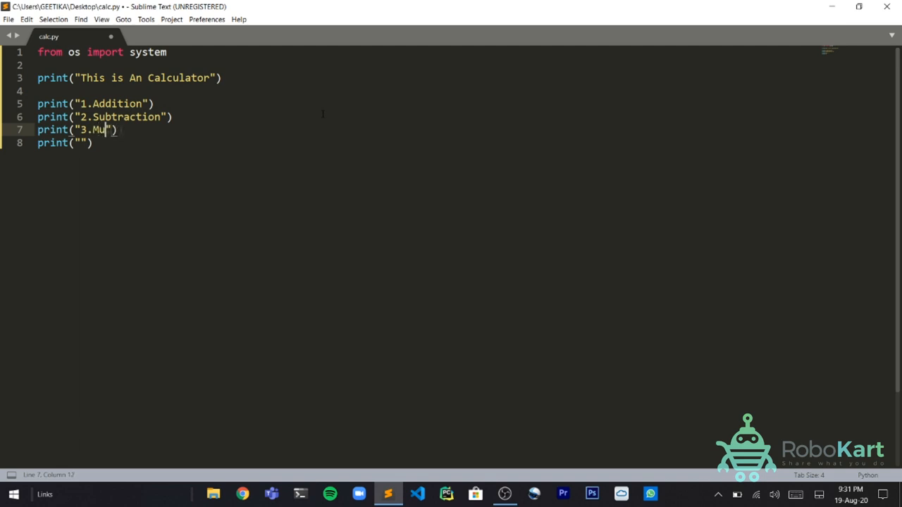
pyautogui.write('ltiplication')
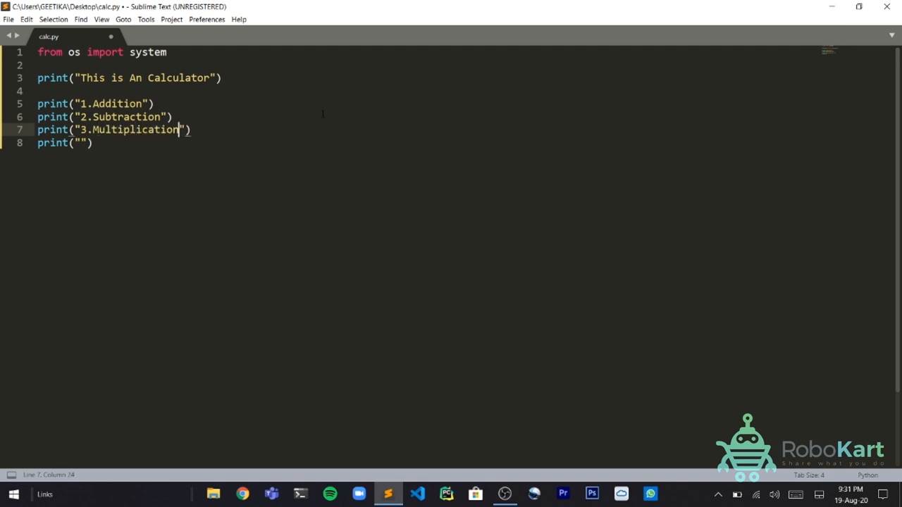
pyautogui.write('4.')
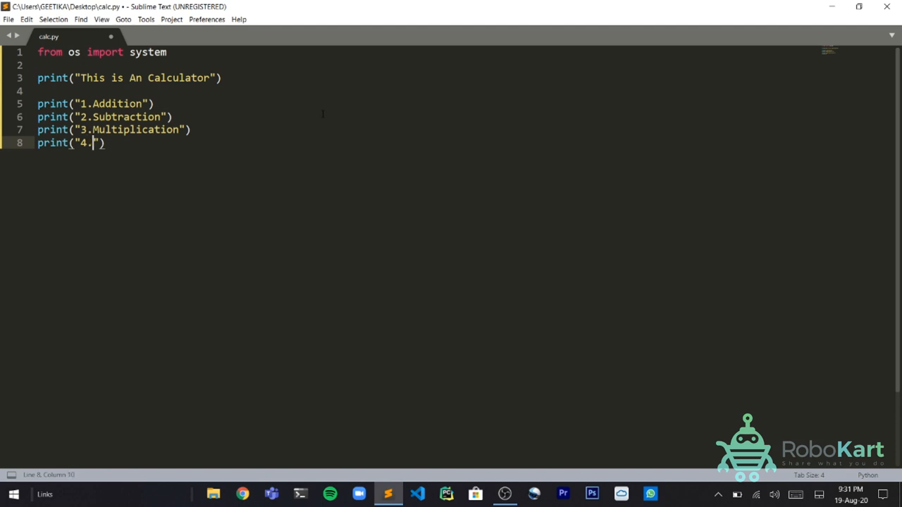
pyautogui.write('Division')
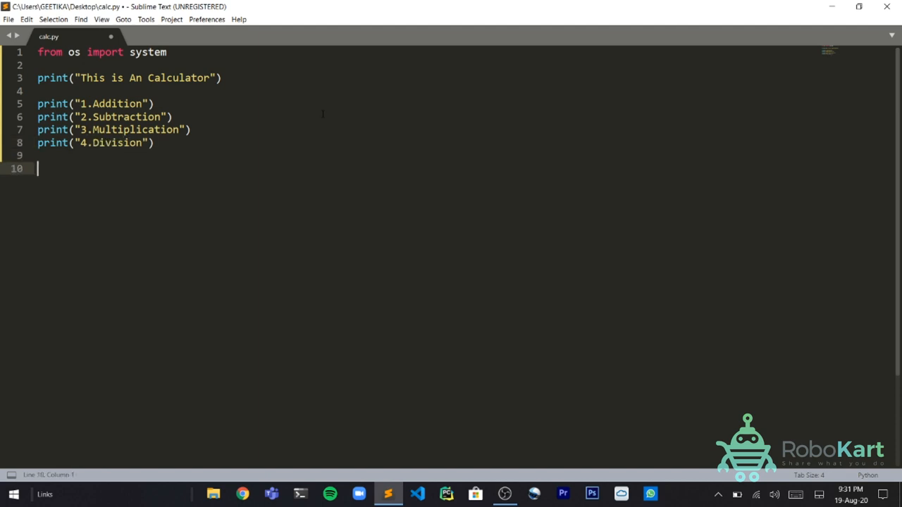
# Step: Add opt1 = int(input("Enter an Option")) and start an if below it
pyautogui.write('opt1 =')
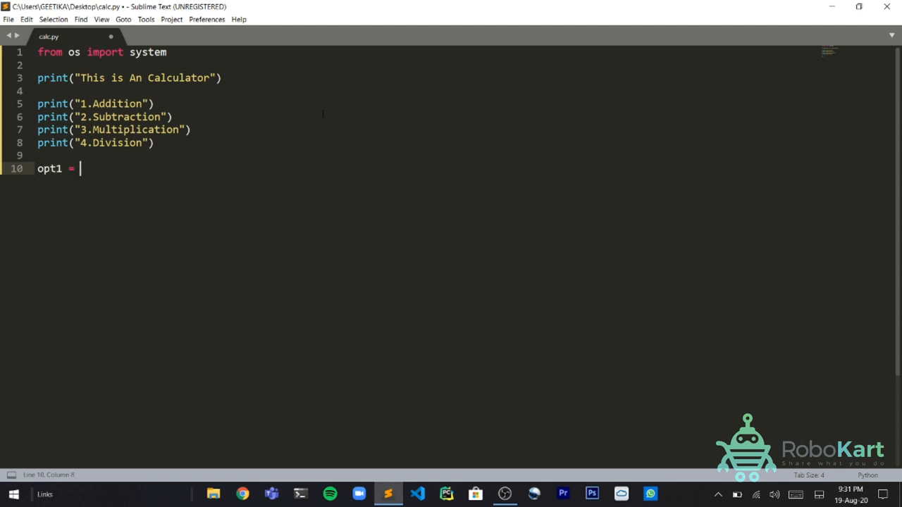
pyautogui.write('int(input("')
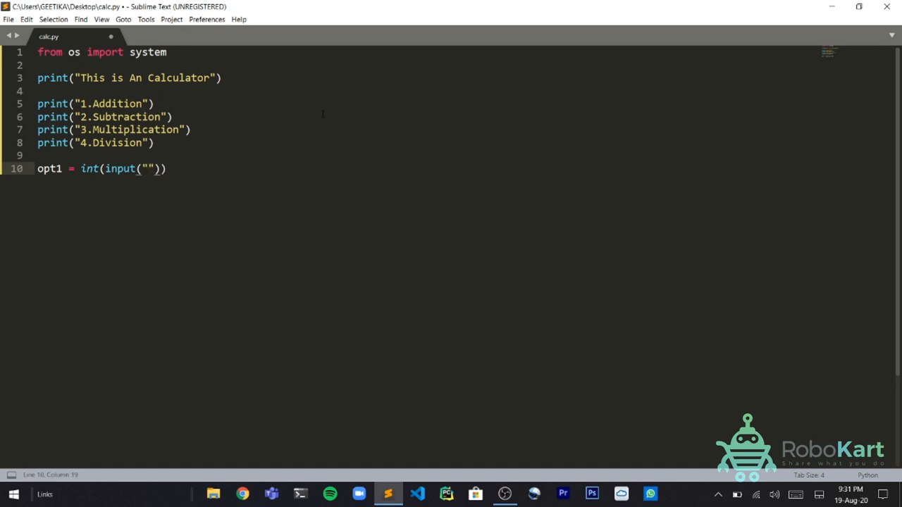
pyautogui.write('Enter')
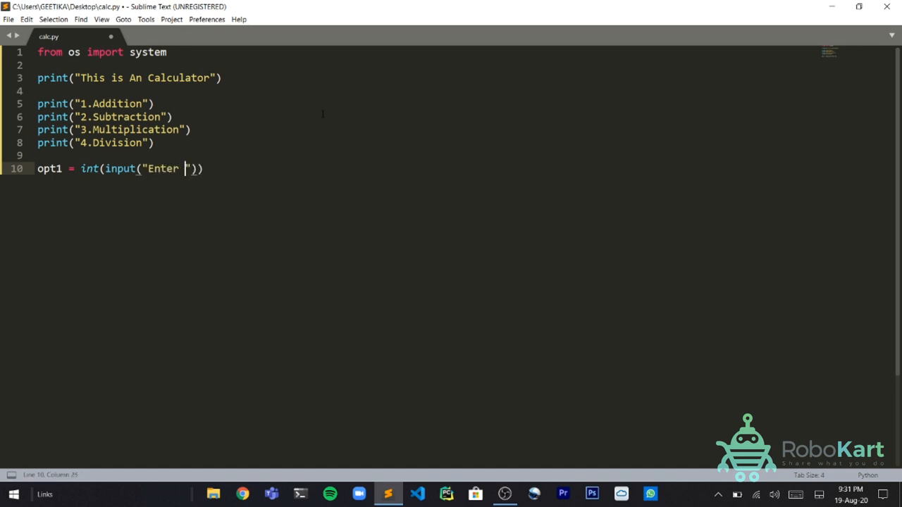
pyautogui.write('an Option')
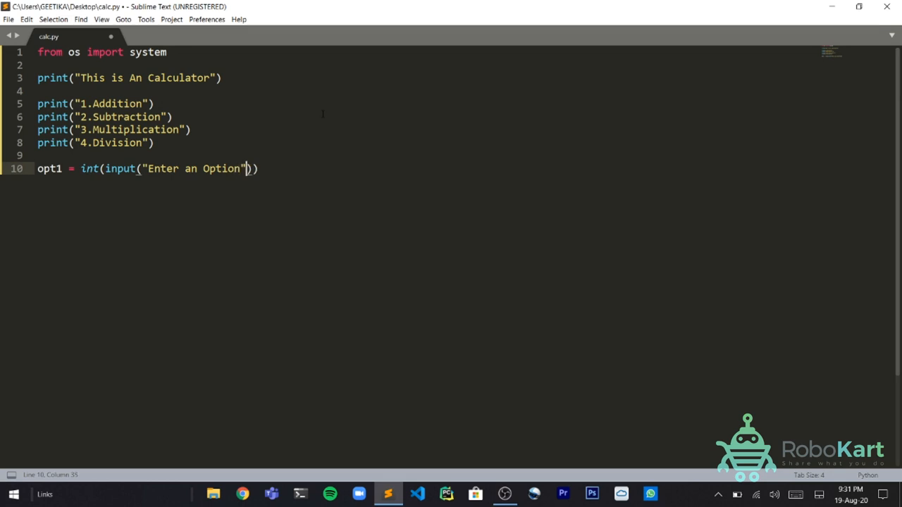
pyautogui.write('if')
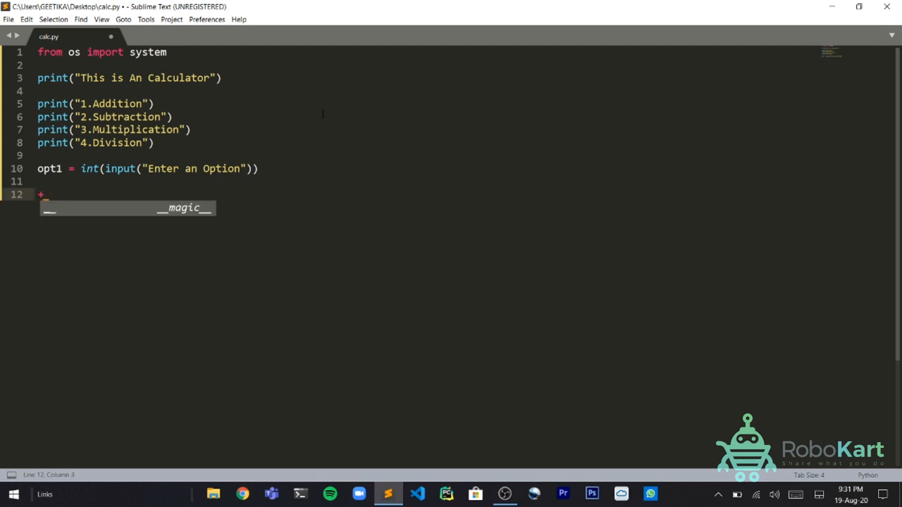
# Step: Leave a bare if keyword below the option input, removing stray symbols and the unfinished else
pyautogui.write('-*')
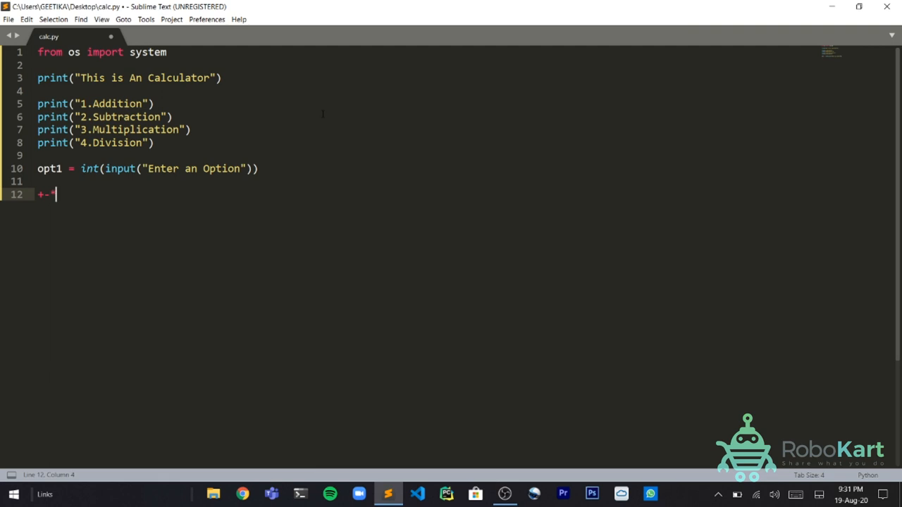
pyautogui.press('Backspace')
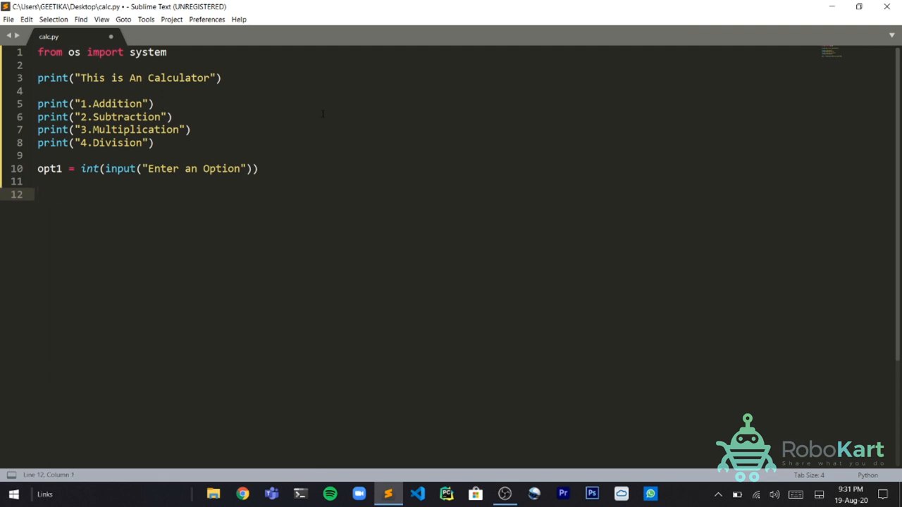
pyautogui.write('f')
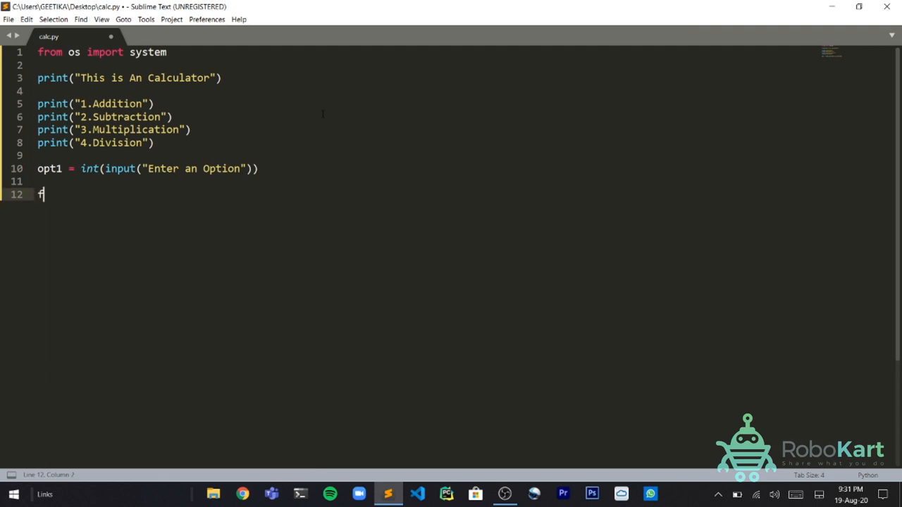
pyautogui.write('if')
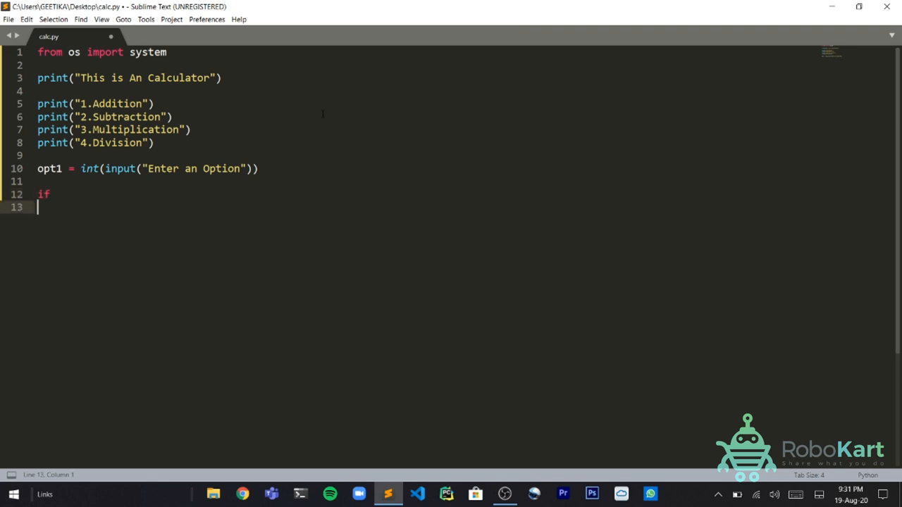
pyautogui.write('els')
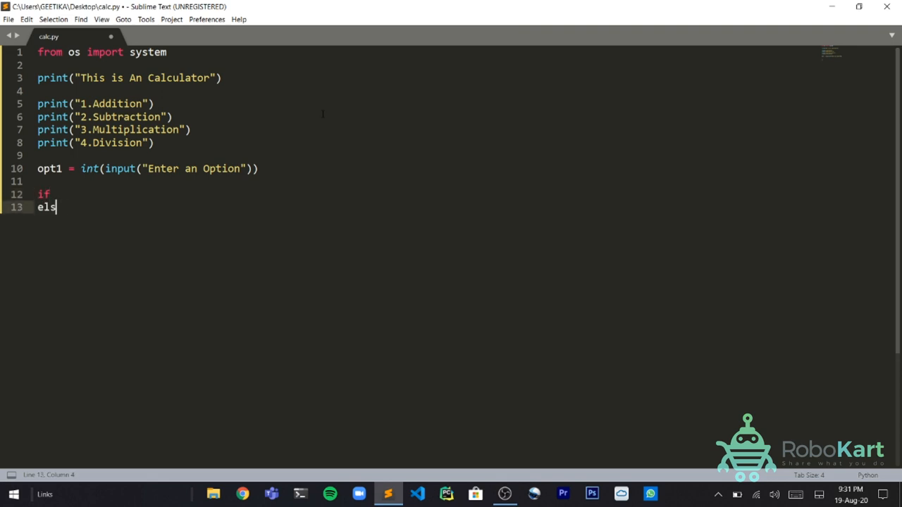
pyautogui.press('BackSpace')
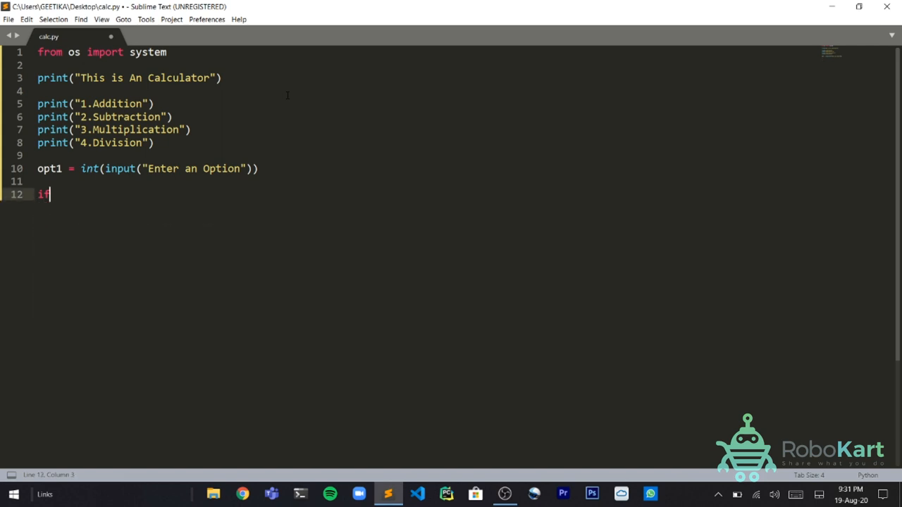
# Step: Write if opt1 == 1: with prompts asking for the first and second number
pyautogui.write('opt')
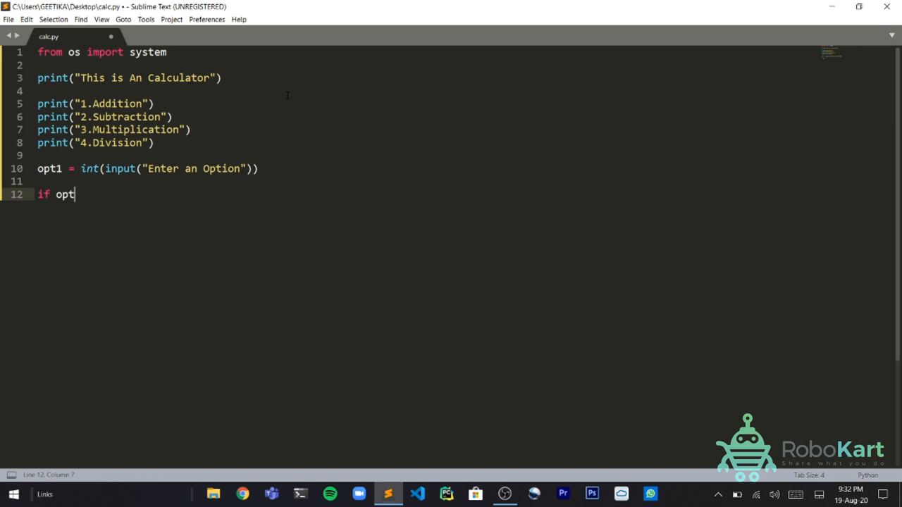
pyautogui.write('1 ==')
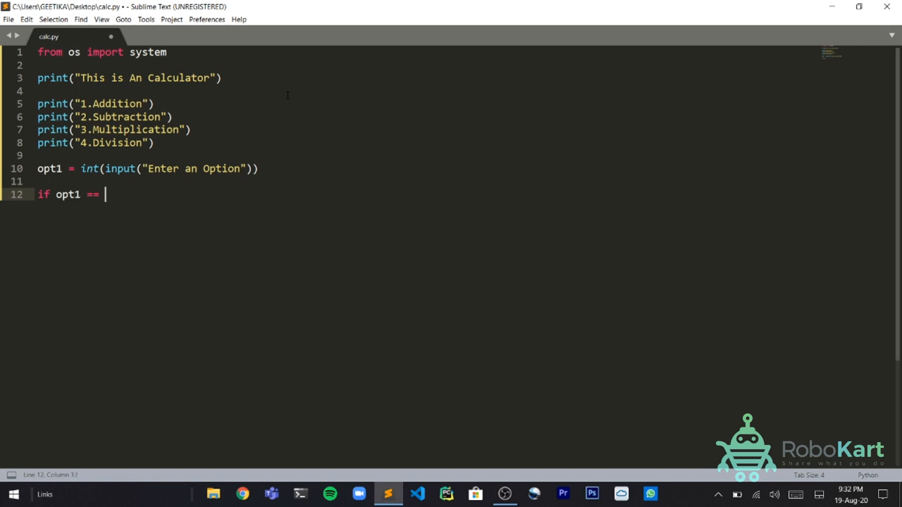
pyautogui.write('1:')
pyautogui.write('print("Enter ')
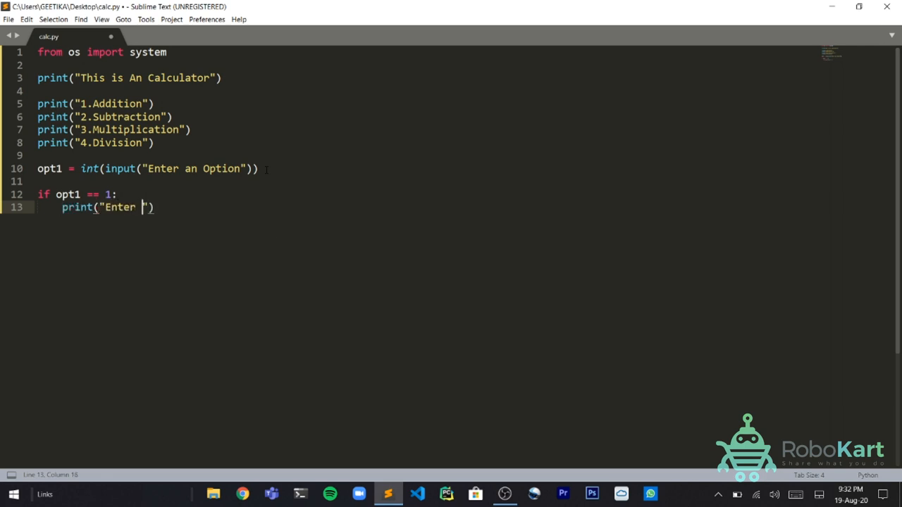
pyautogui.write('Your')
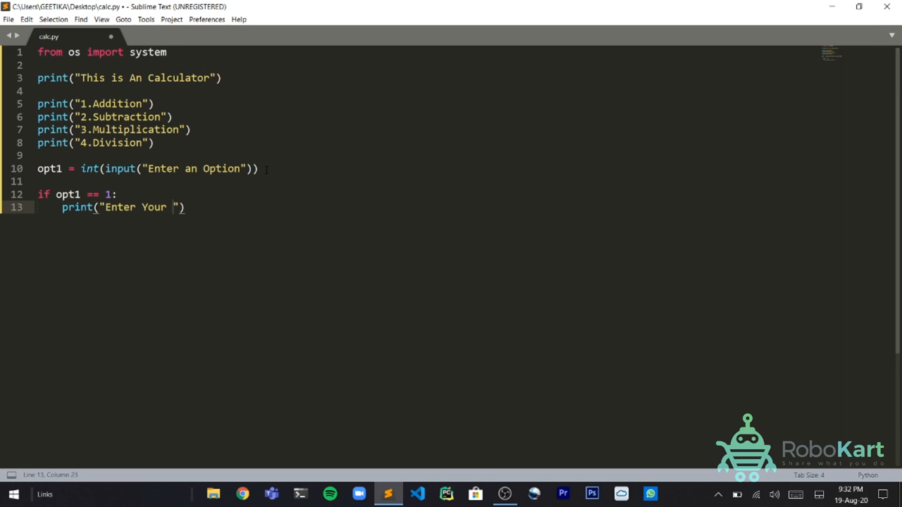
pyautogui.write('First Nub')
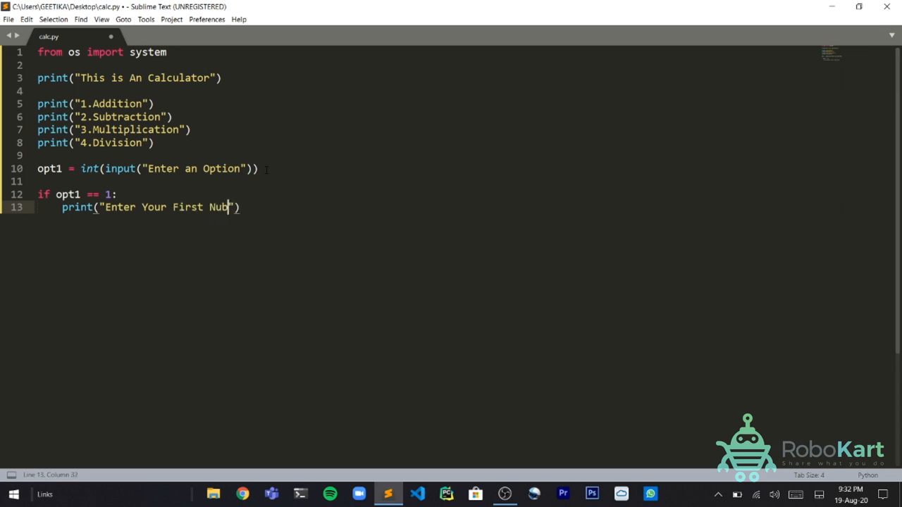
pyautogui.write('Number')
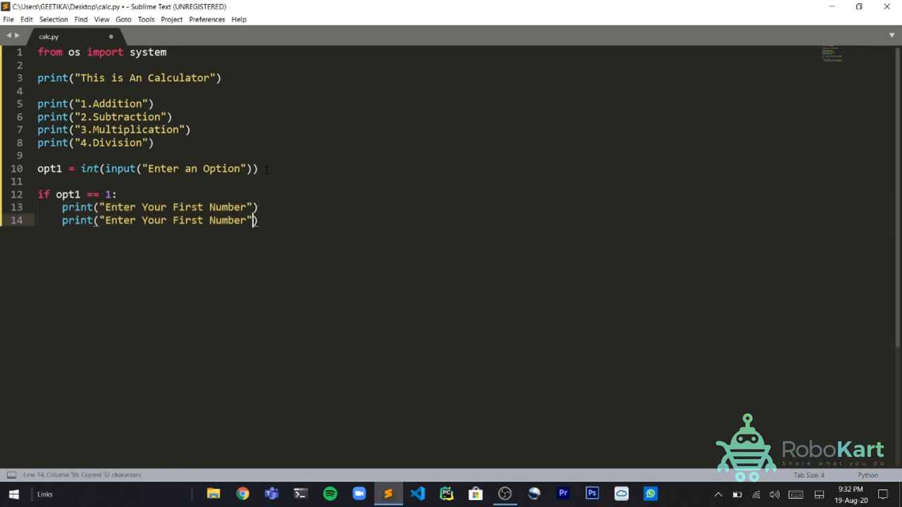
pyautogui.write('Se')
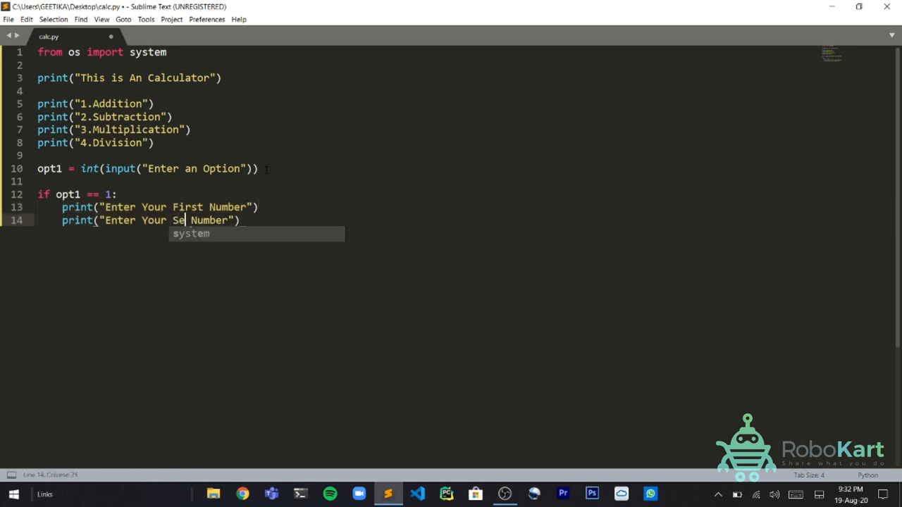
pyautogui.write('cond')
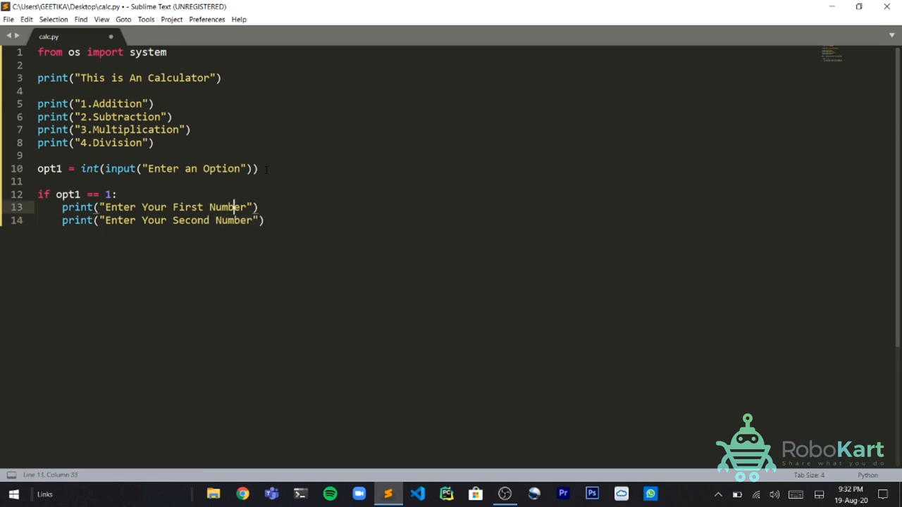
pyautogui.press('enter')
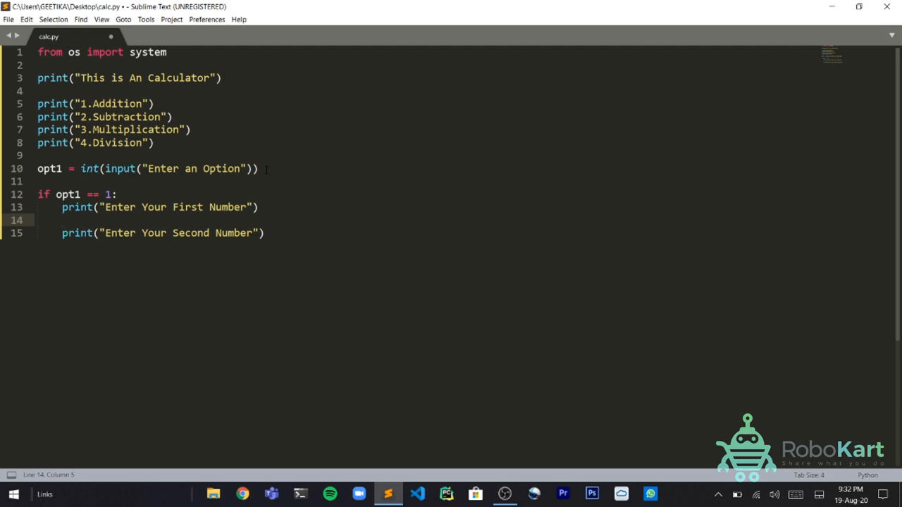
# Step: Read add1 and add2 as int(input()) and compute their sum as add1+add2
pyautogui.write('add1 = int(input(')
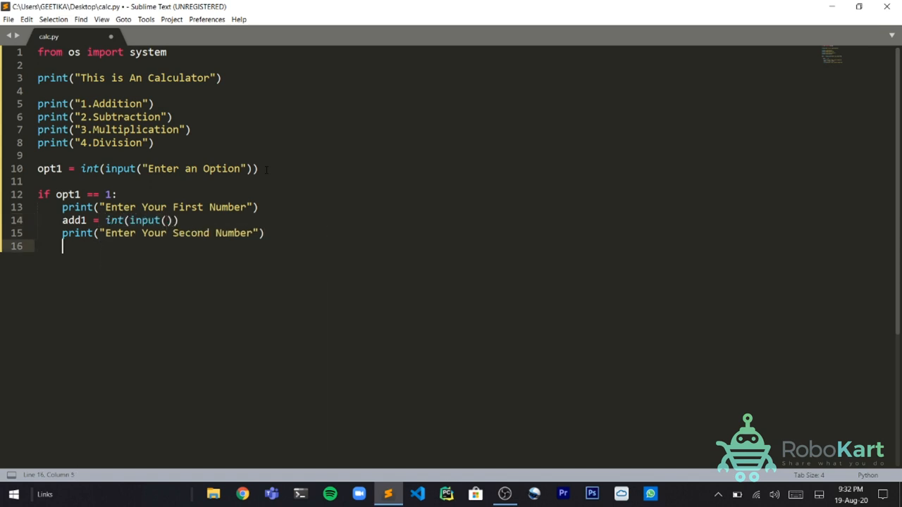
pyautogui.write('add2 = int')
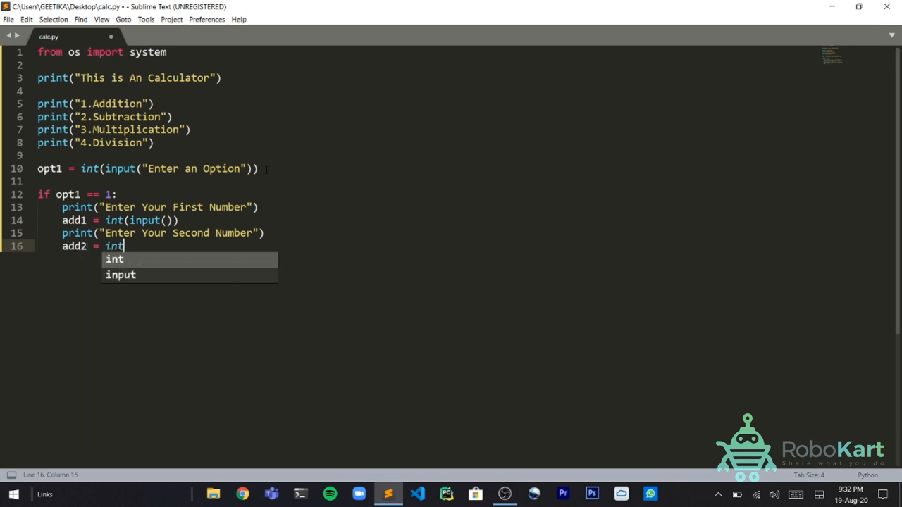
pyautogui.write('(input())')
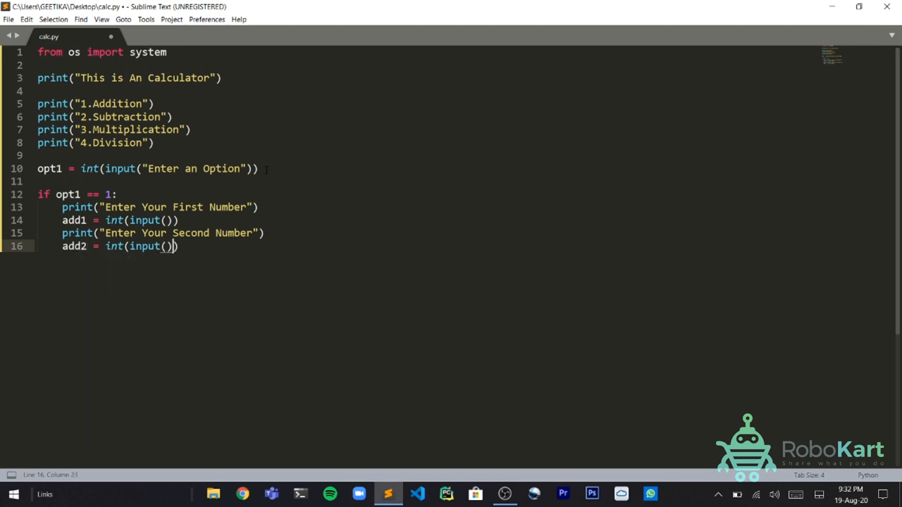
pyautogui.press('enter')
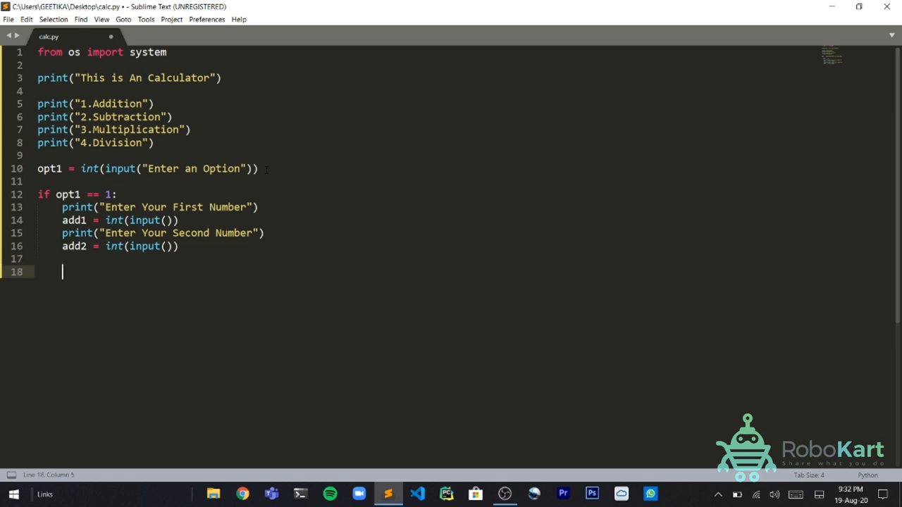
pyautogui.write('add_3')
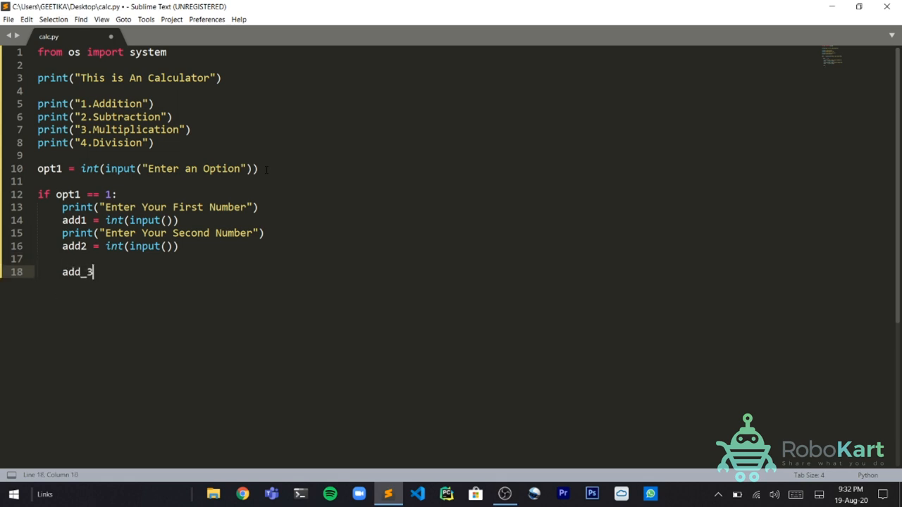
pyautogui.write('_tot = as')
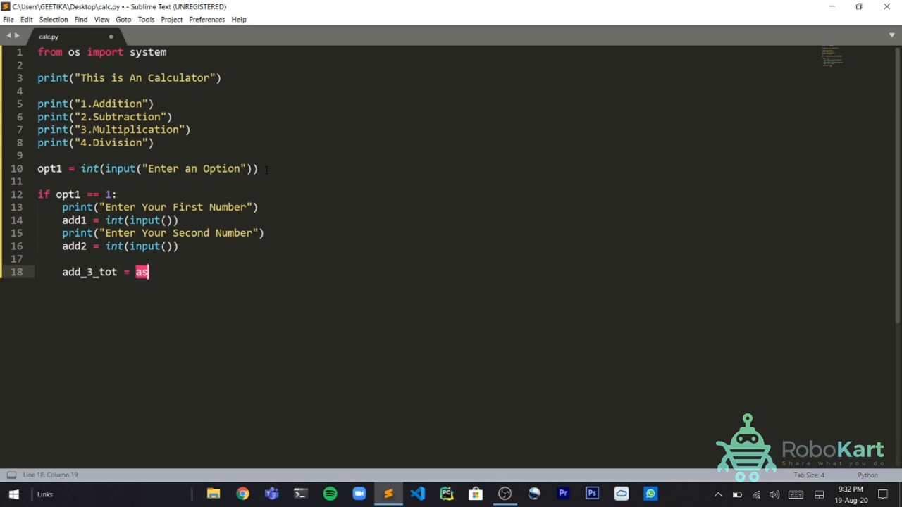
pyautogui.write('add1')
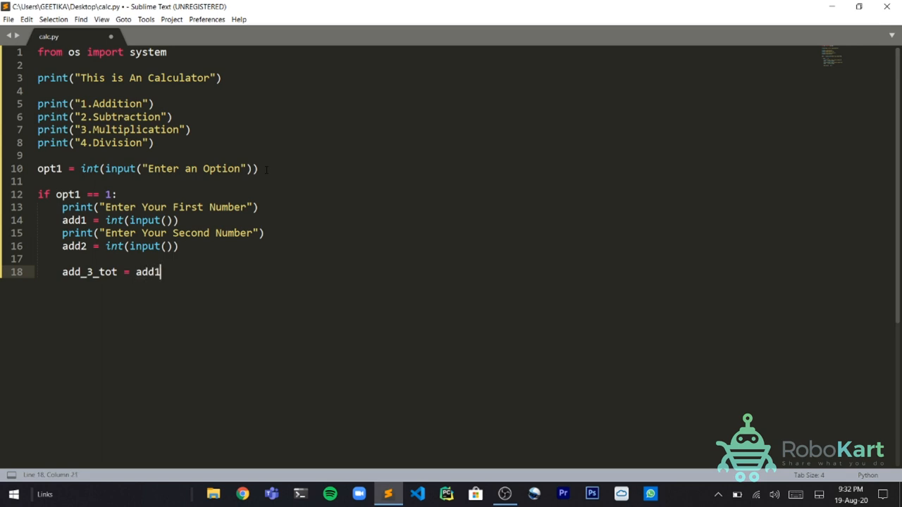
pyautogui.write('+add')
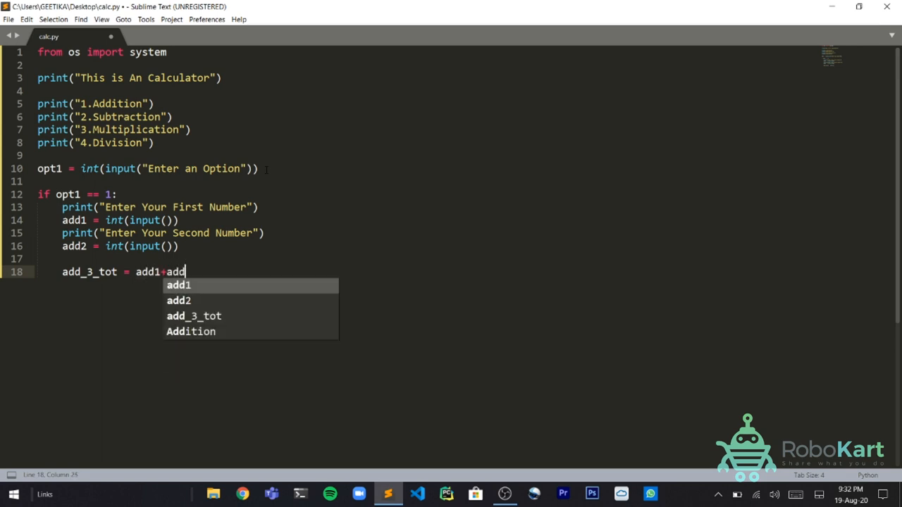
pyautogui.write('2')
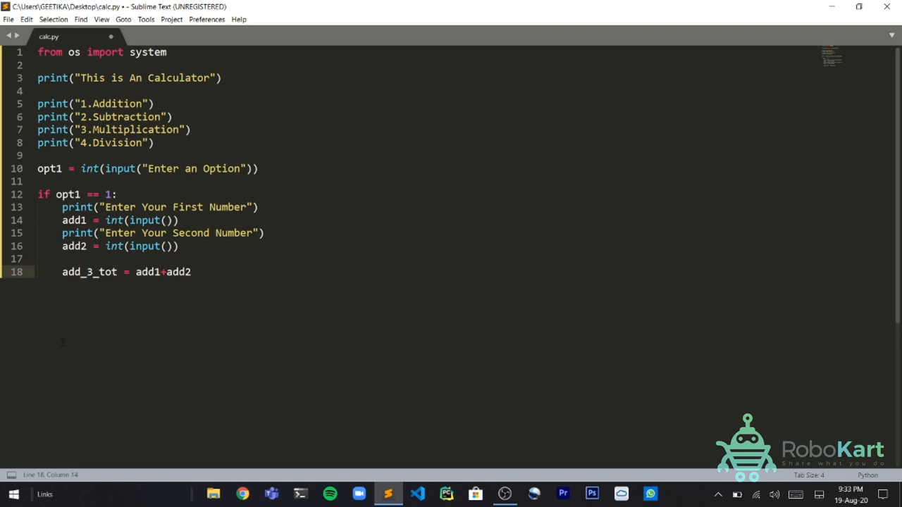
# Step: Name the sum add_3_total and start a print line that outputs add_3_total
pyautogui.doubleClick(89, 272)
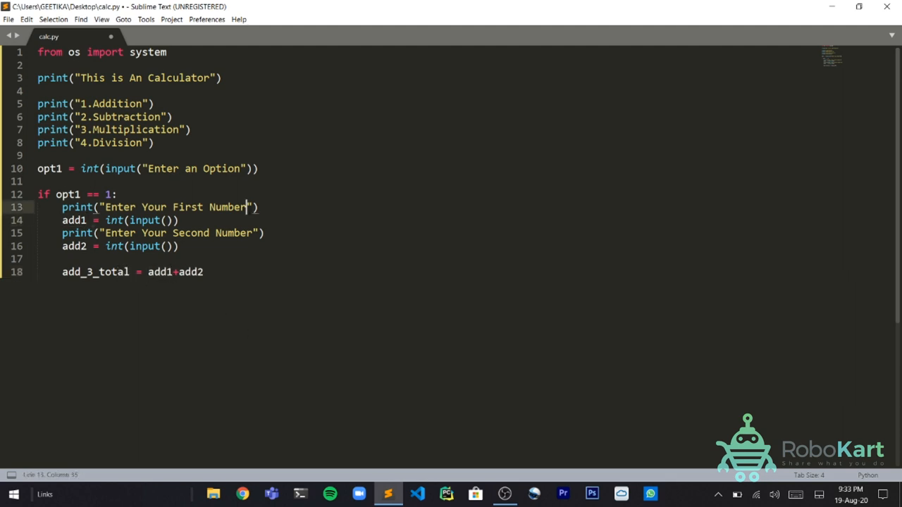
pyautogui.write('2')
pyautogui.click(461, 246)
pyautogui.write('3')
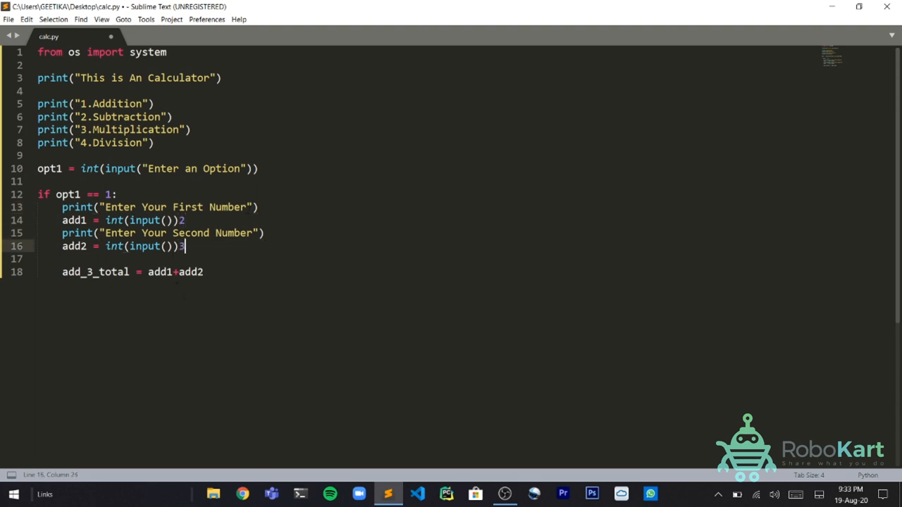
pyautogui.doubleClick(95, 272)
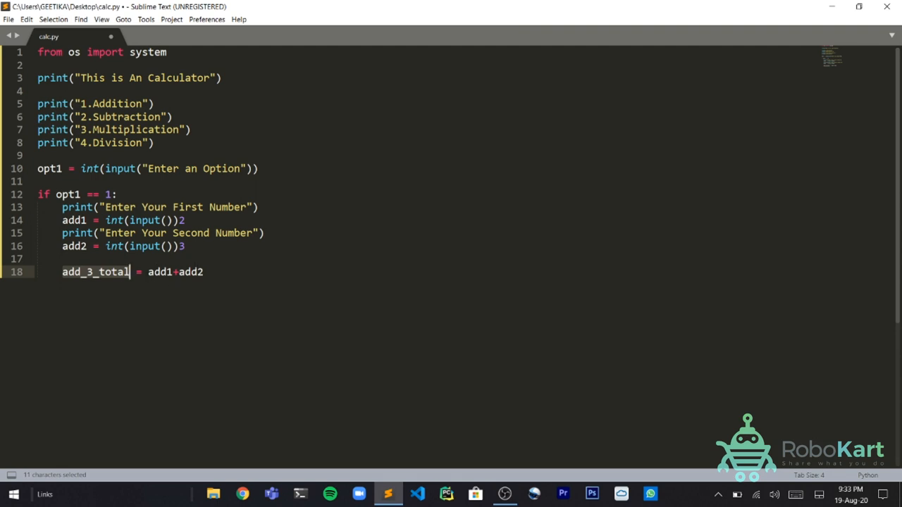
pyautogui.write('add_3_total')
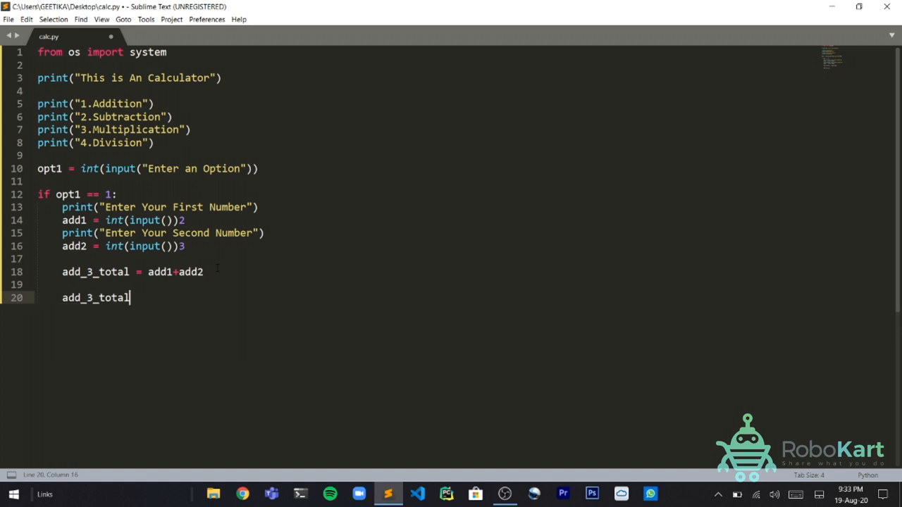
pyautogui.write('5')
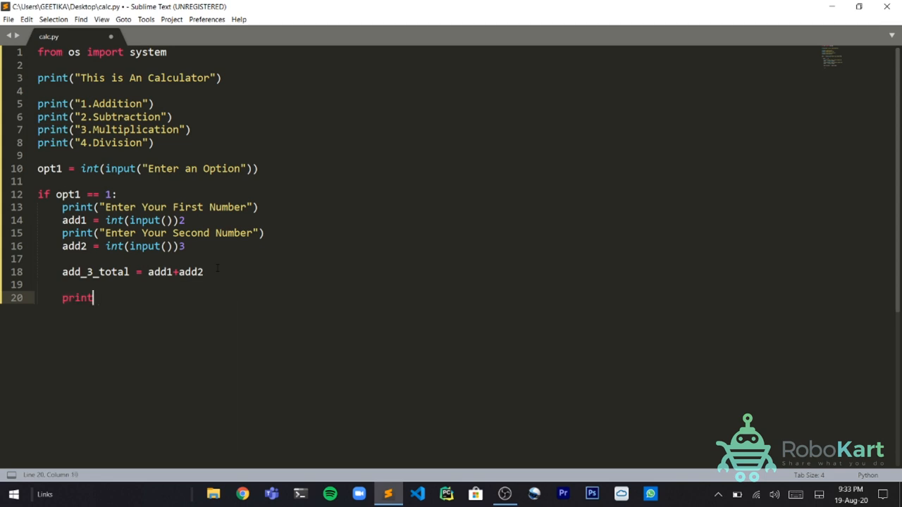
pyautogui.write('(add_')
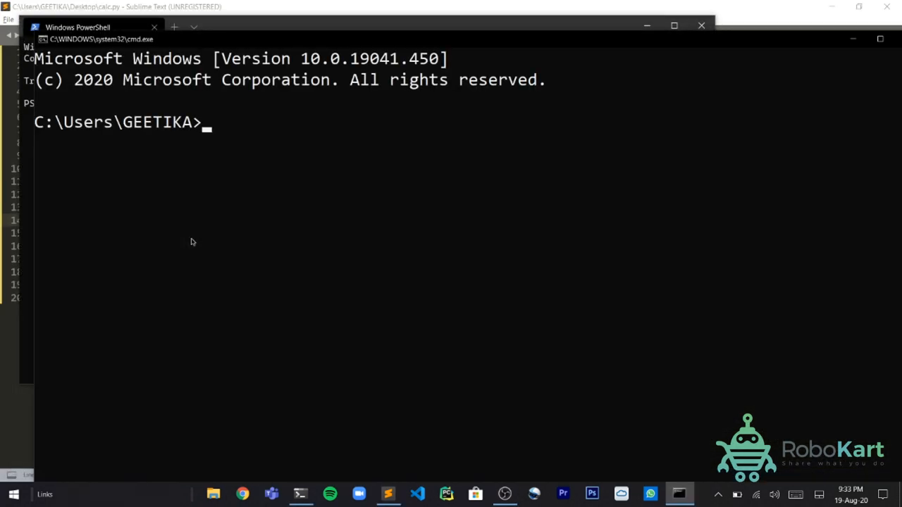
# Step: Run python calc.py from the desktop in PowerShell and test option 1: 2 and 3 give 5
pyautogui.click(11, 494)
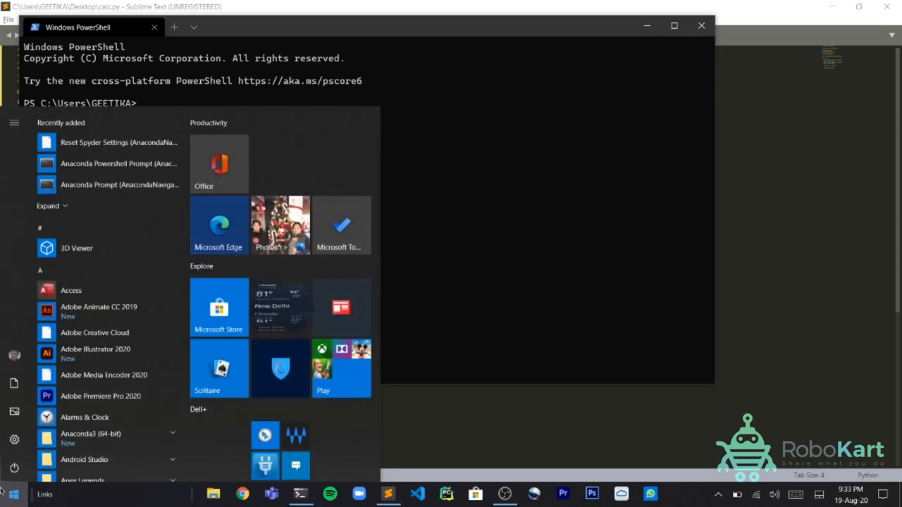
pyautogui.click(10, 493)
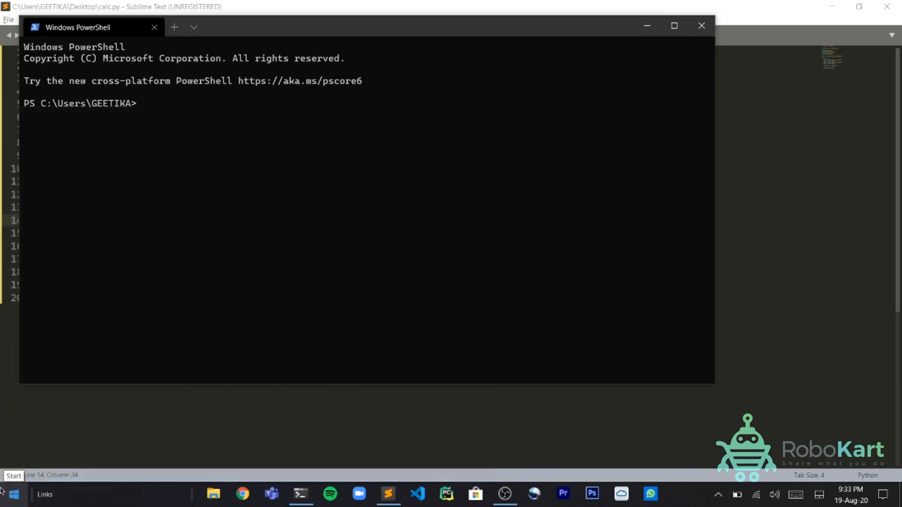
pyautogui.write('cd de')
pyautogui.write('pyt')
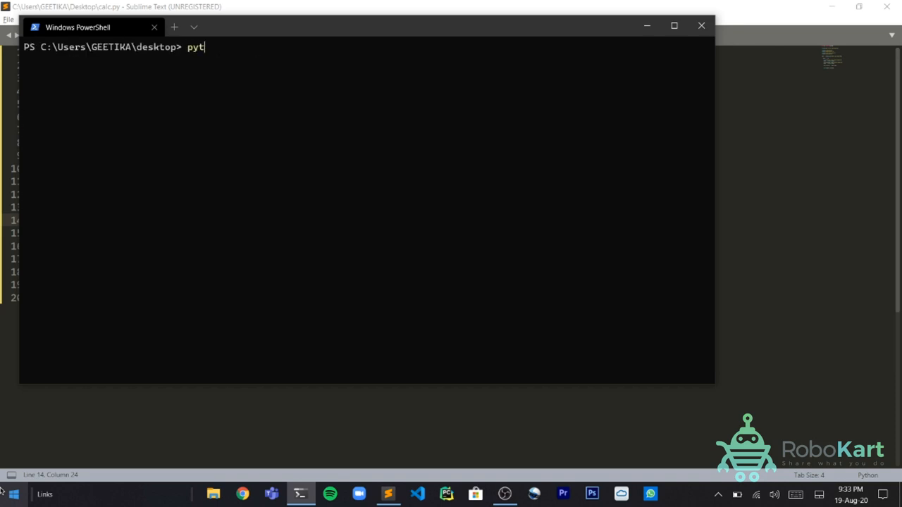
pyautogui.write('hon calc.py')
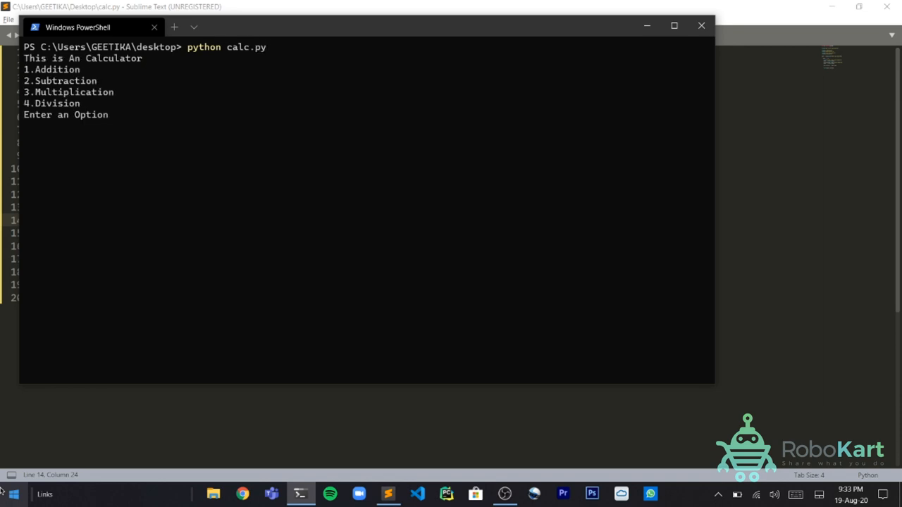
pyautogui.write('1')
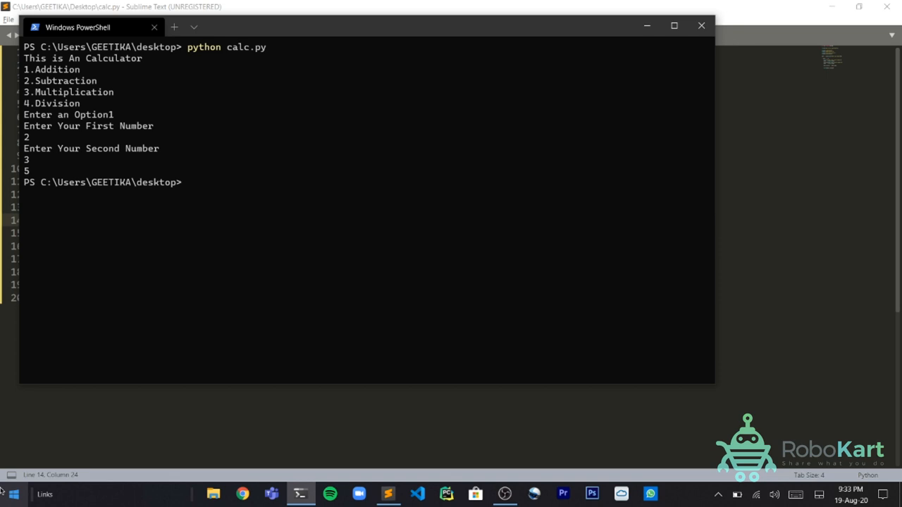
# Step: Make line 20 print("Your Total Sum is " + str(add_3_total)) and save calc.py
pyautogui.click(389, 493)
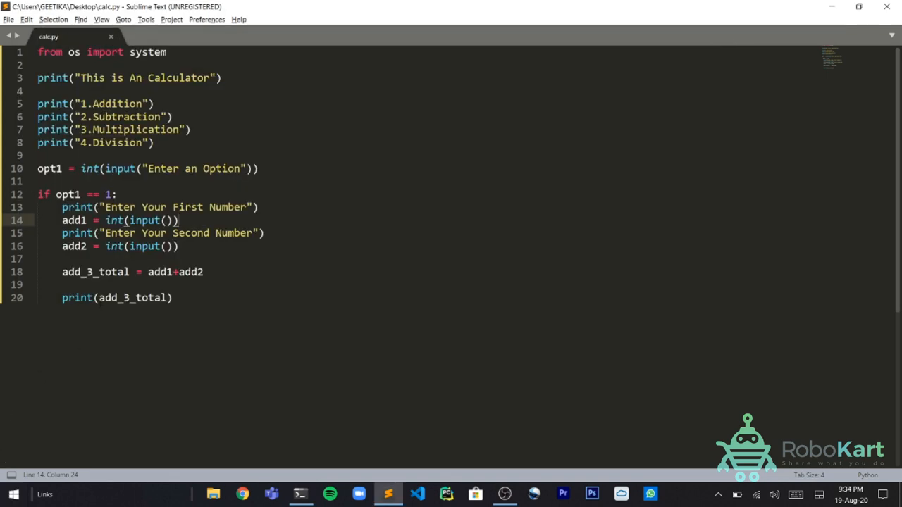
pyautogui.write('"Your Tota')
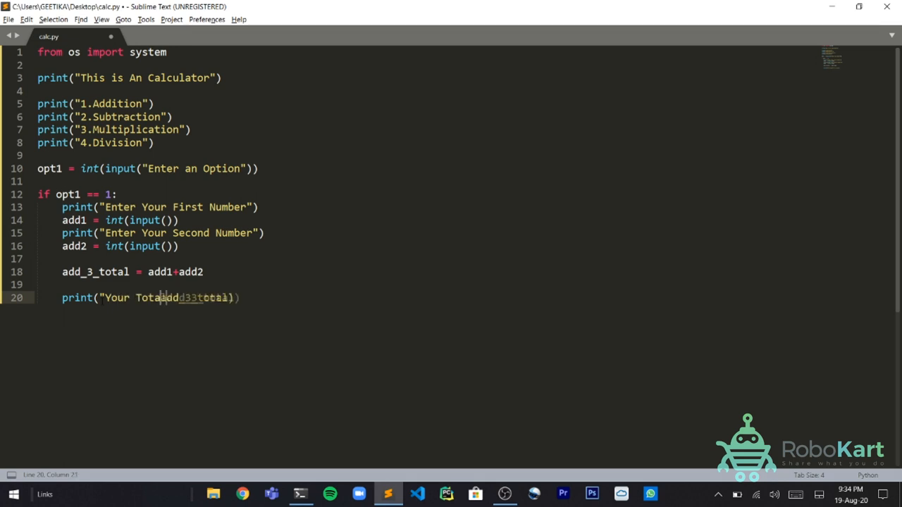
pyautogui.write('Sum is')
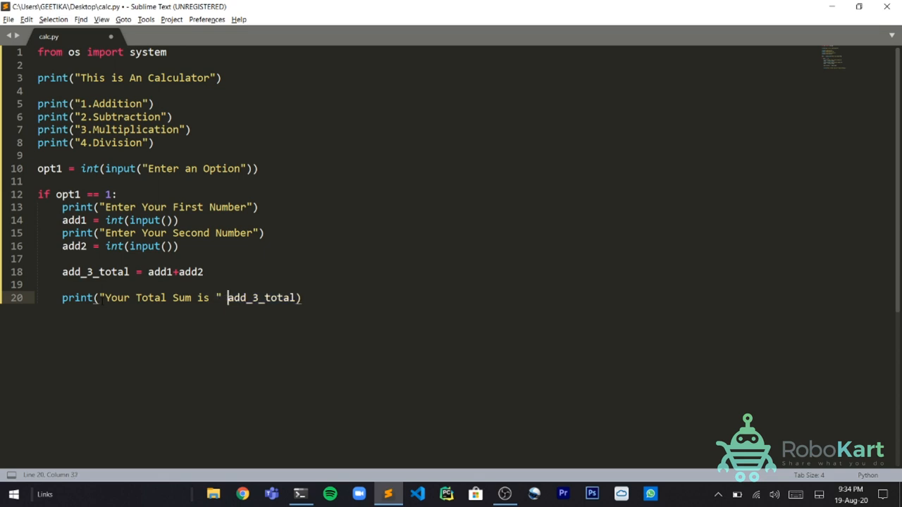
pyautogui.write('+ str(')
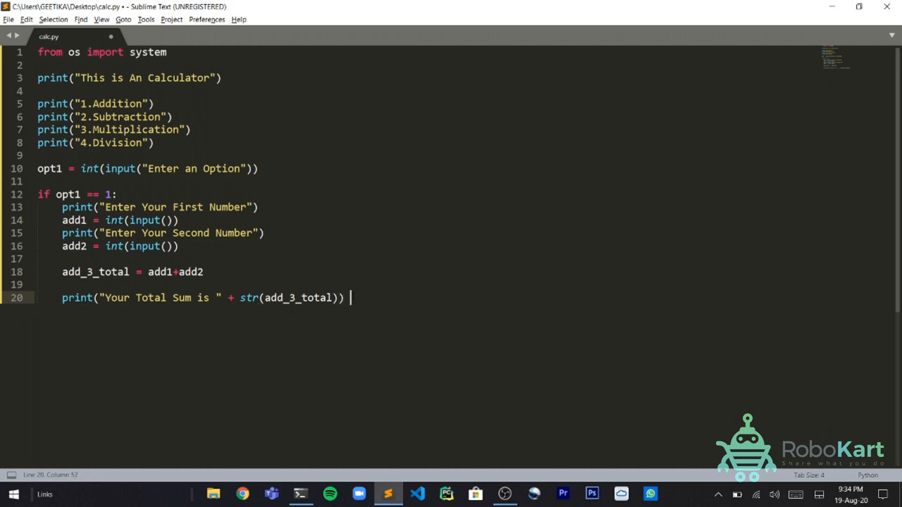
pyautogui.write('one two')
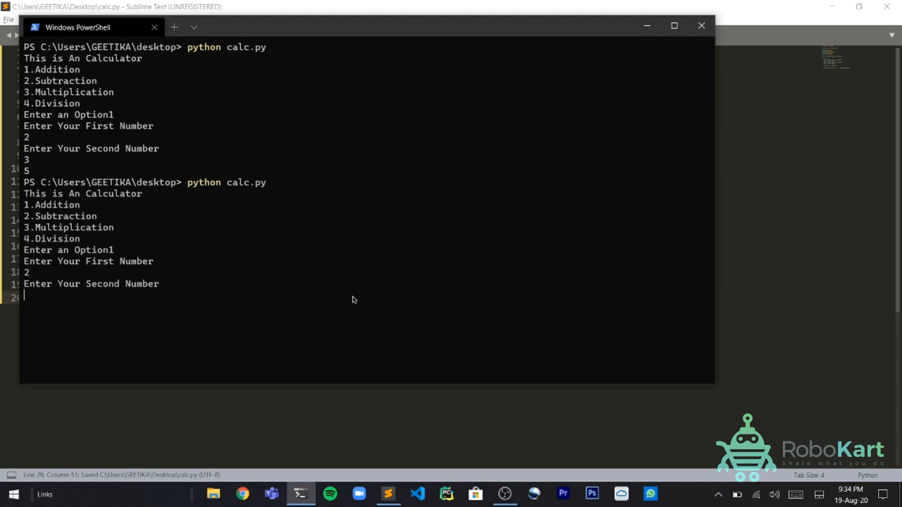
# Step: Return to calc.py in Sublime Text after rerunning the labelled addition test
pyautogui.click(388, 493)
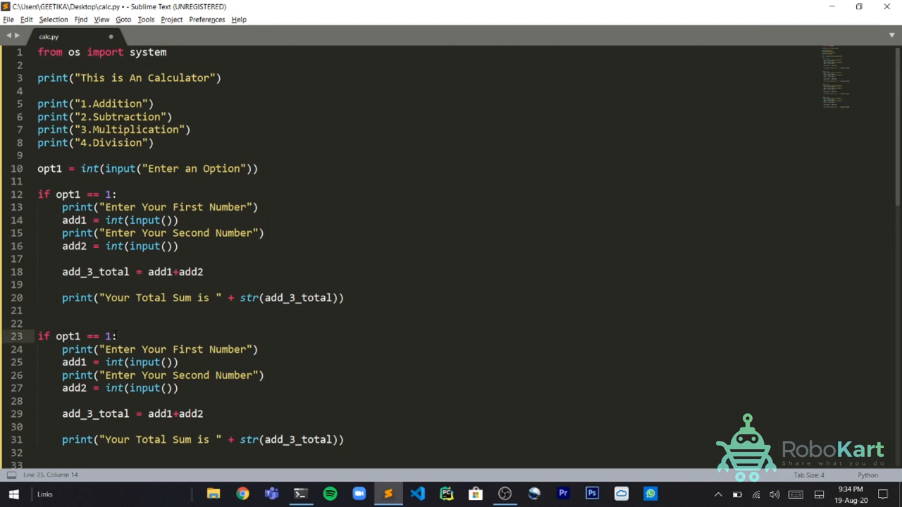
# Step: Make the copied block opt1 == 2 with sub1, sub2 and sub_3_total = sub1-sub2
pyautogui.write('2')
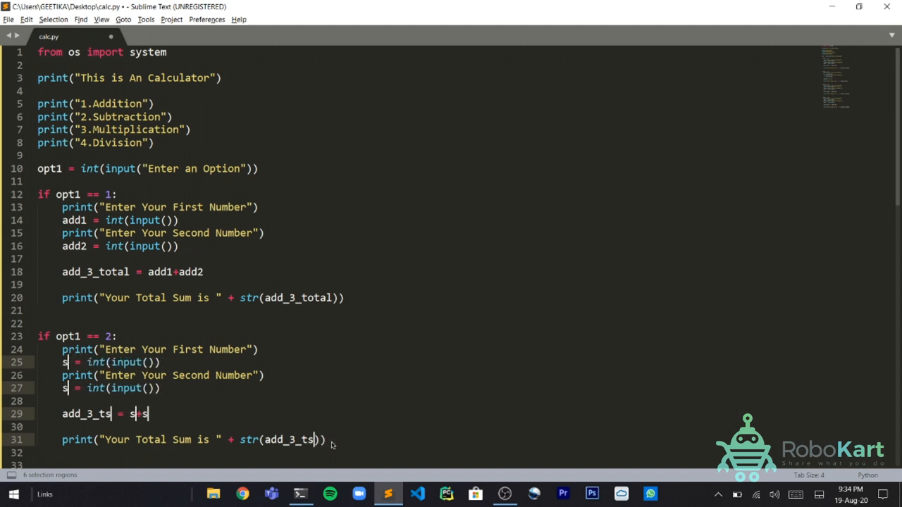
pyautogui.write('ub1')
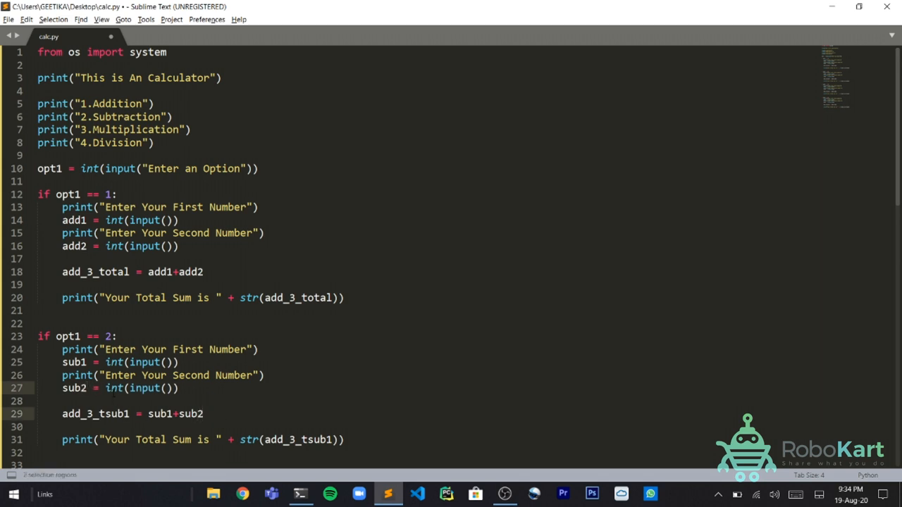
pyautogui.doubleClick(95, 414)
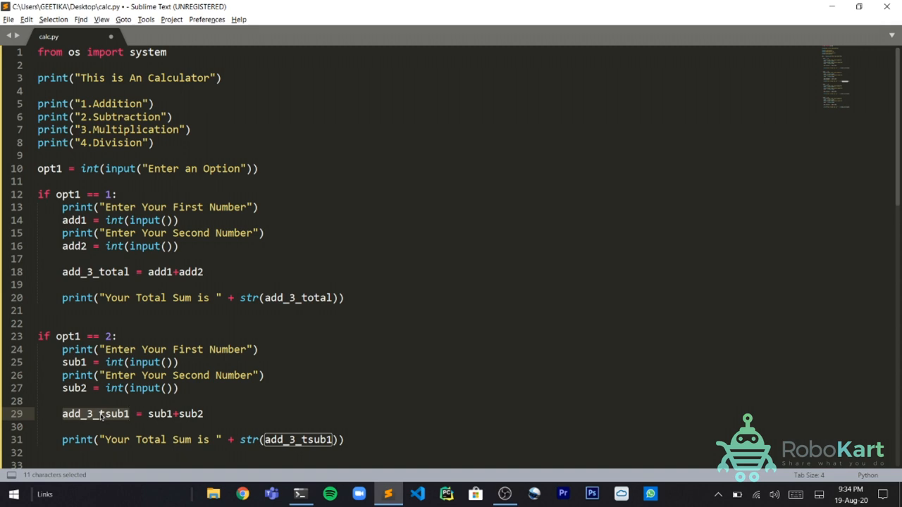
pyautogui.write('sub_3')
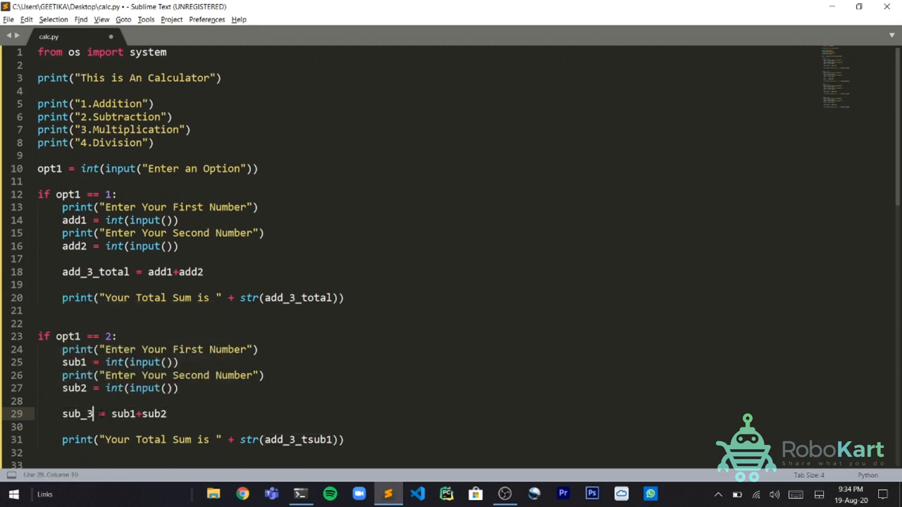
pyautogui.write('_total')
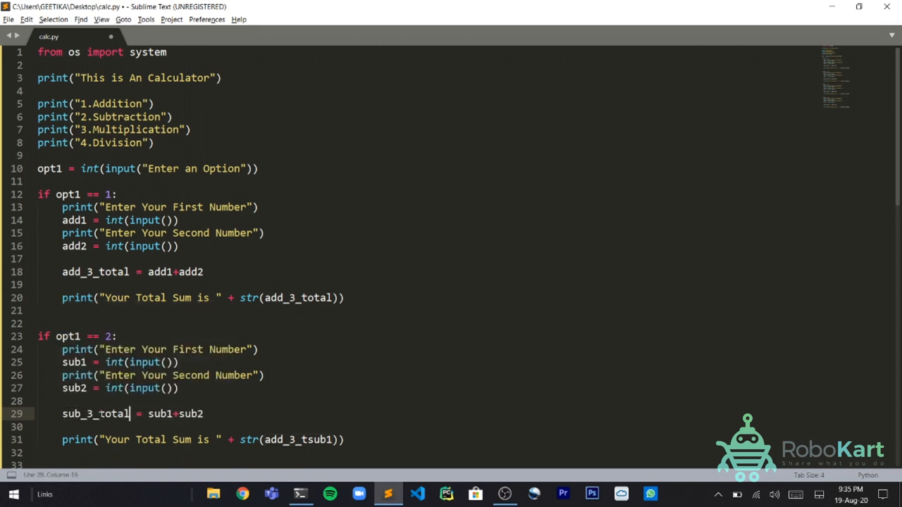
pyautogui.doubleClick(95, 414)
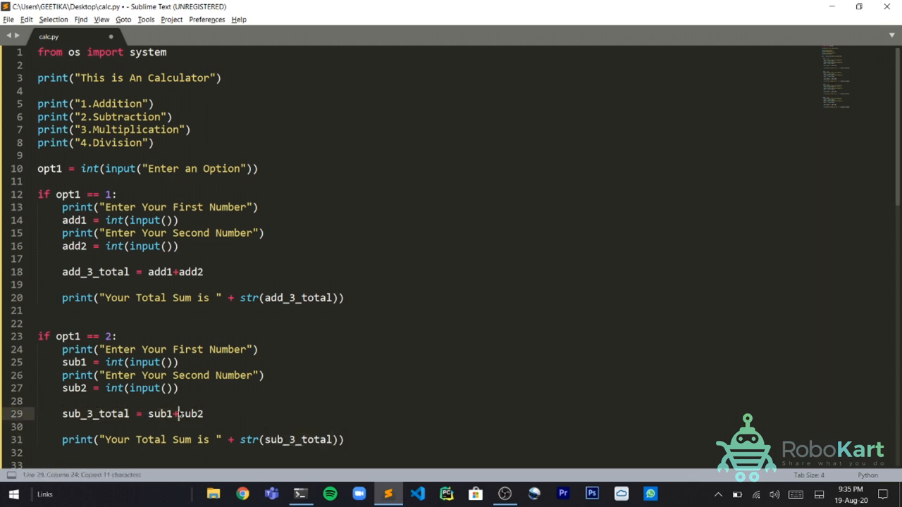
pyautogui.scroll(-3)
pyautogui.write('-')
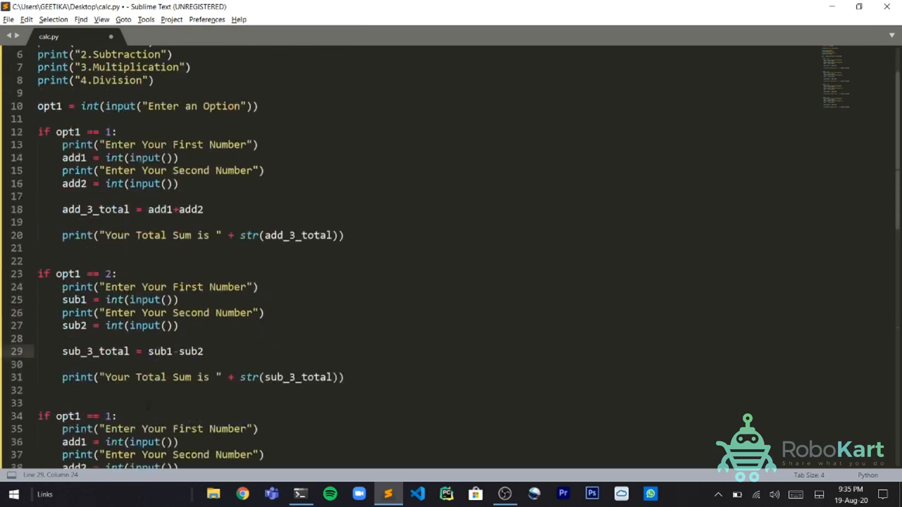
pyautogui.scroll(-3)
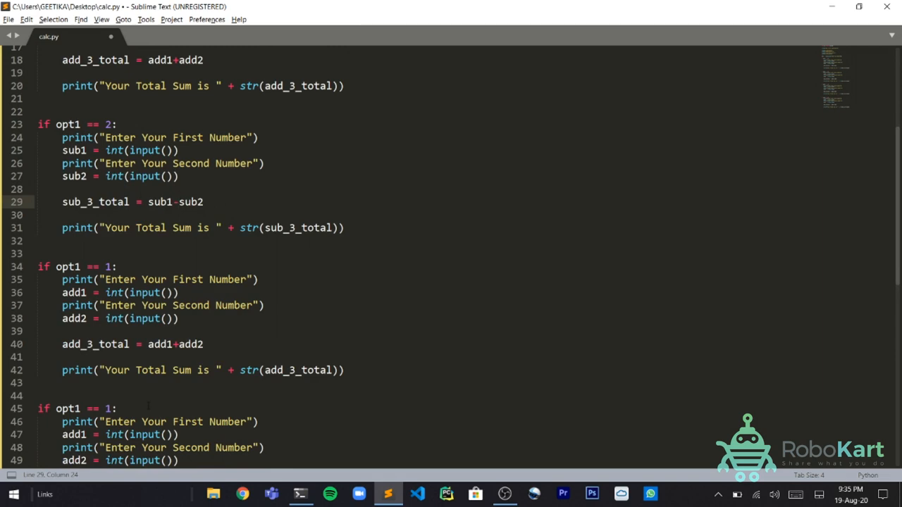
pyautogui.scroll(3)
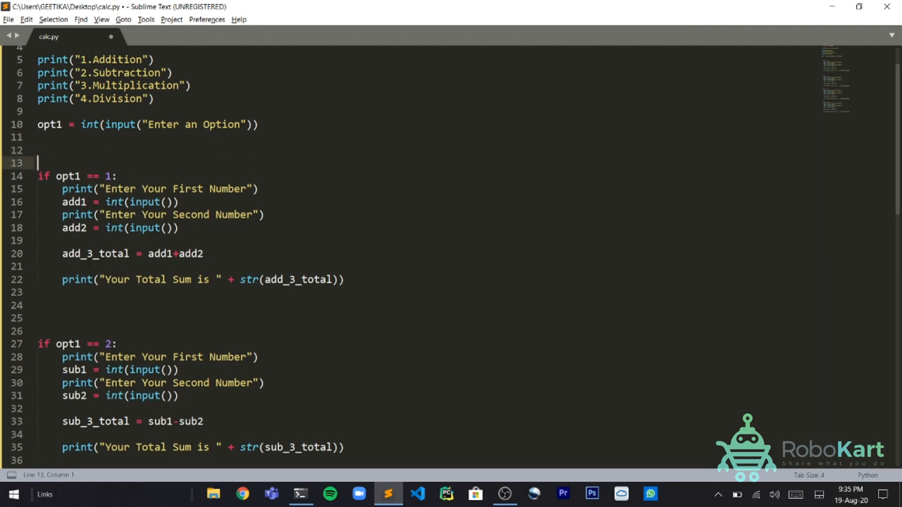
# Step: Add an '# Option 1' comment above the first if and a '#=====' divider before the opt1 == 2 block
pyautogui.write('# Opt')
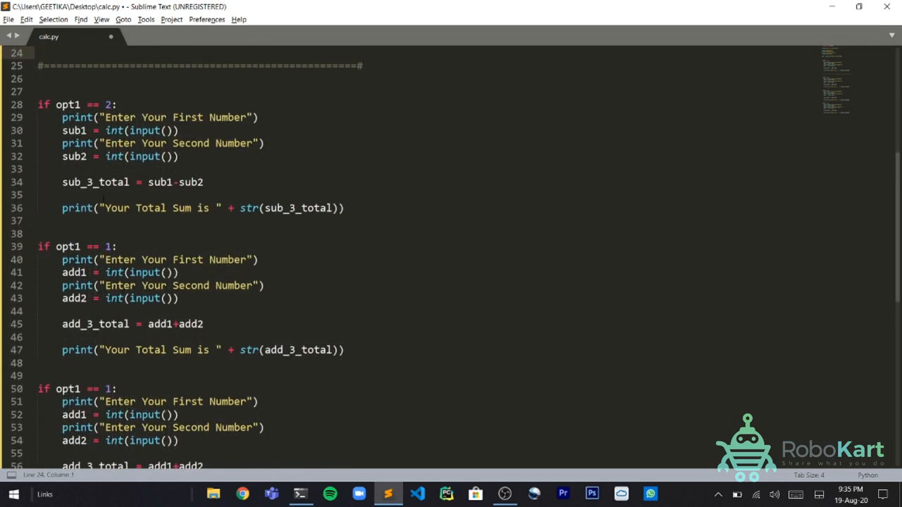
pyautogui.write('#-')
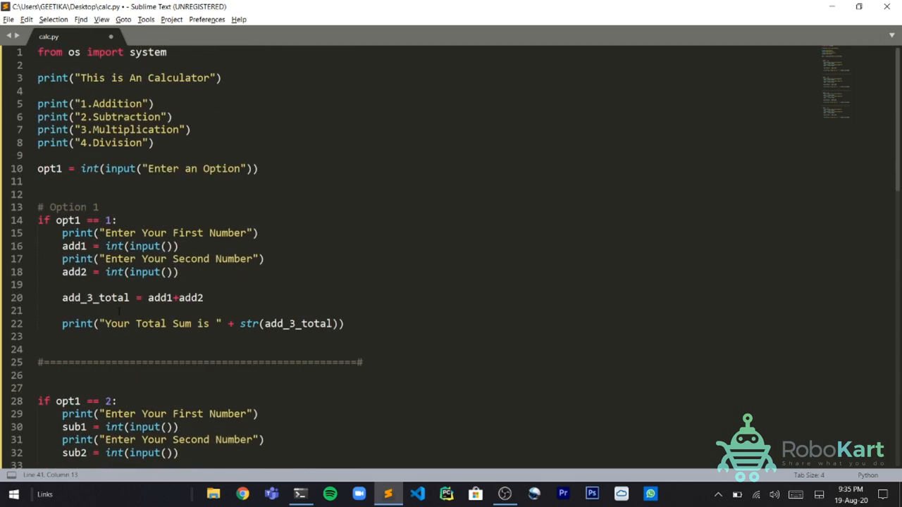
# Step: Rename the copied branch's variables to mul1, mul2 and mul3_total and set the new condition to opt1 == 4
pyautogui.scroll(-3)
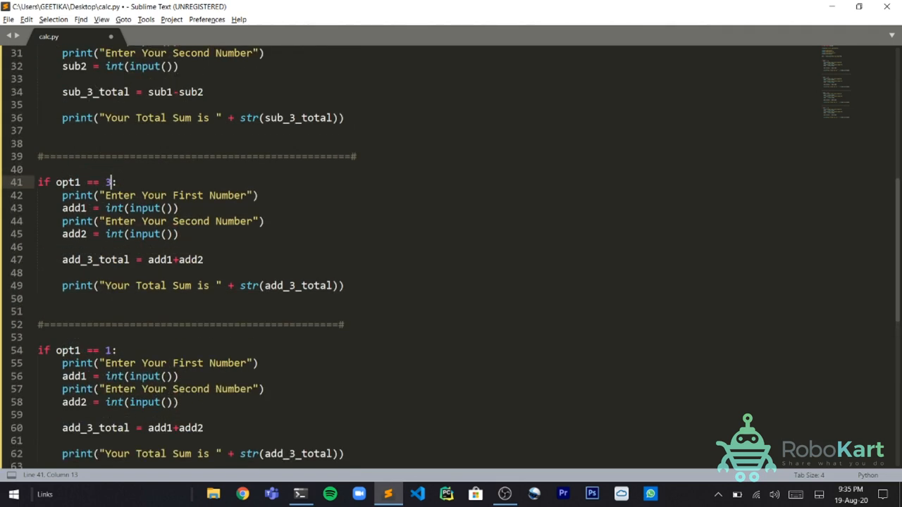
pyautogui.click(91, 208)
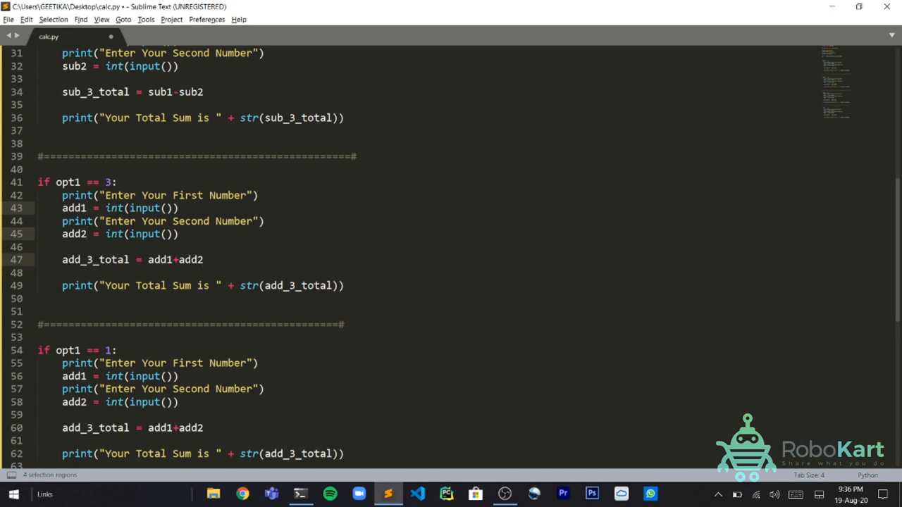
pyautogui.write('mul')
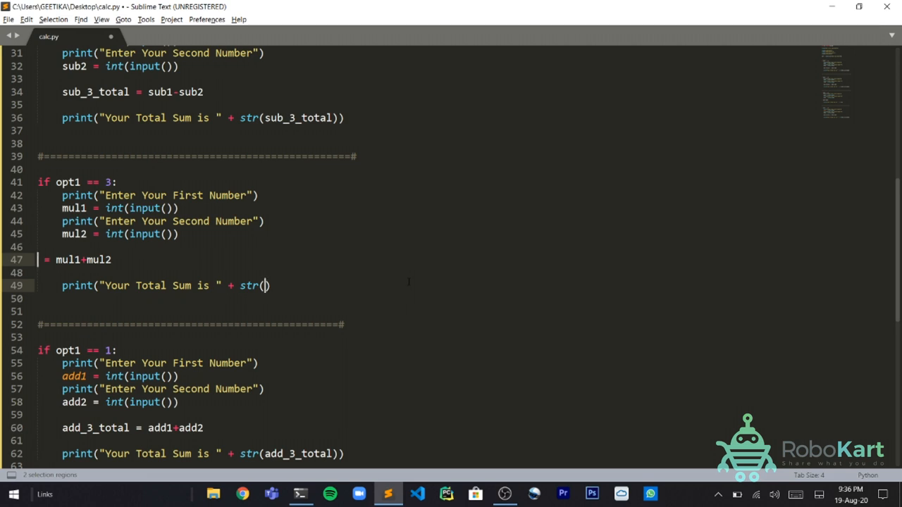
pyautogui.write('nul')
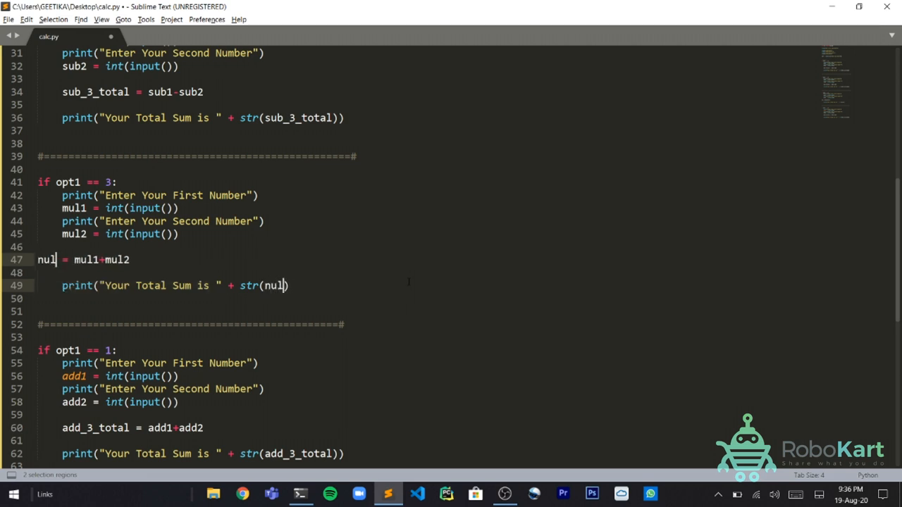
pyautogui.write('mul3')
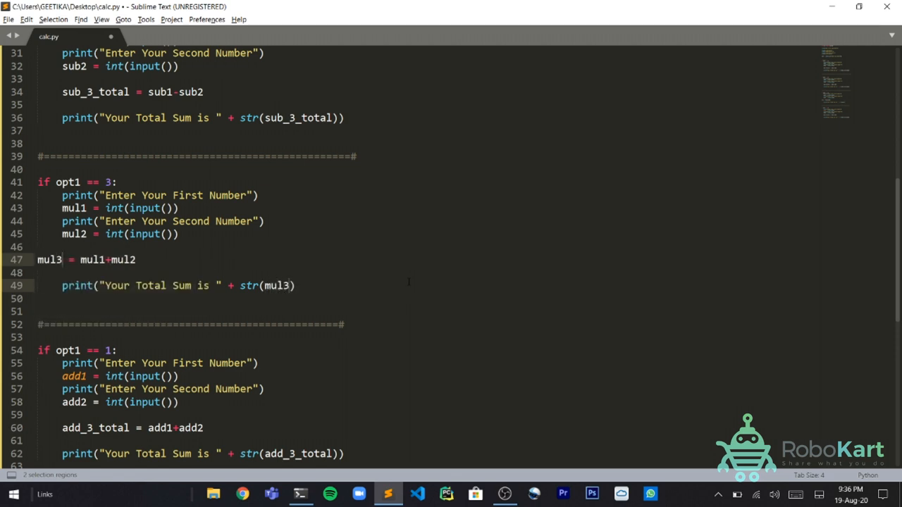
pyautogui.write('_total')
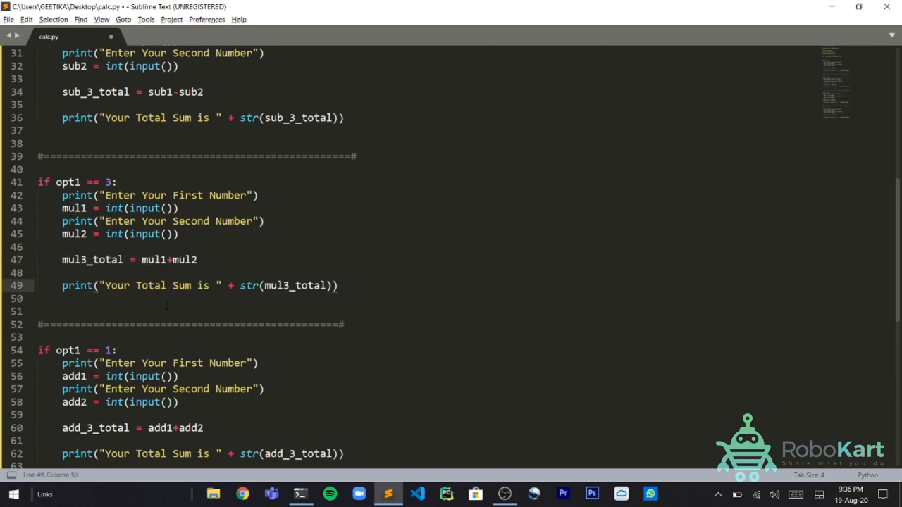
pyautogui.write('4')
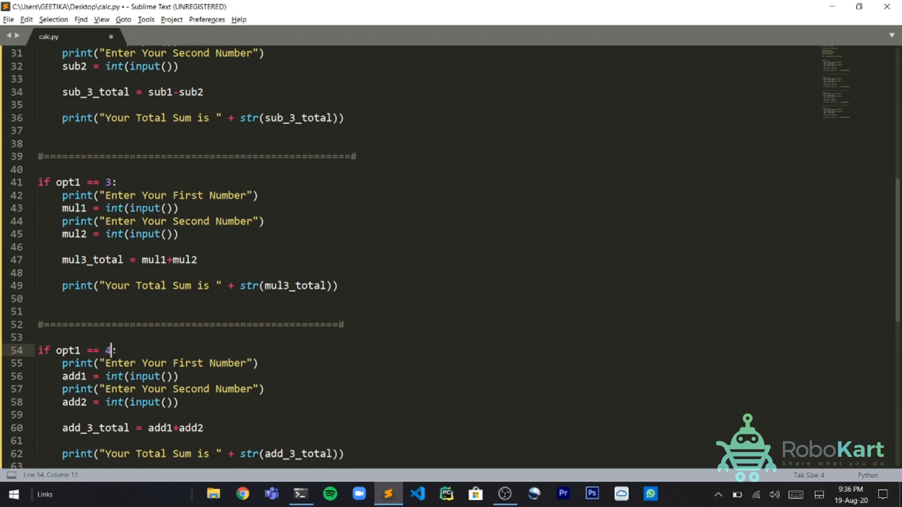
# Step: Rename the option 4 inputs to div1 and div2 and the result variable to div3_total
pyautogui.scroll(-3)
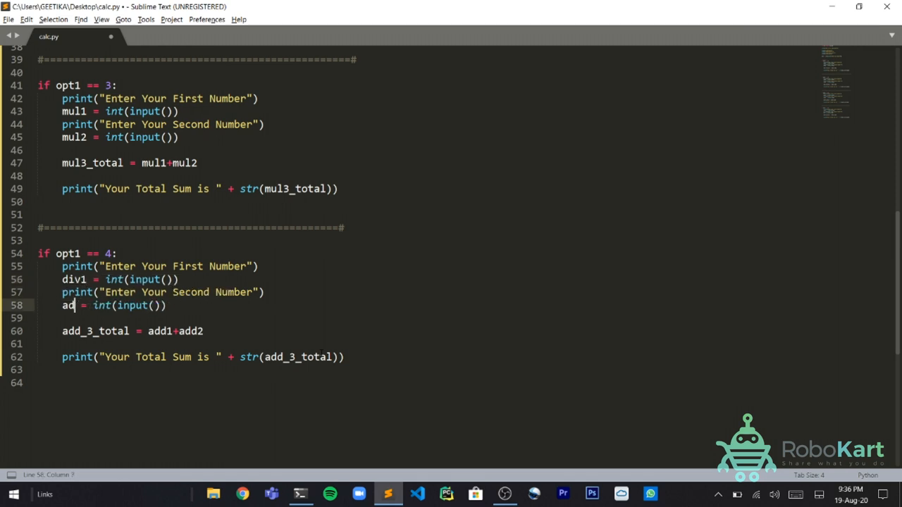
pyautogui.write('iv2')
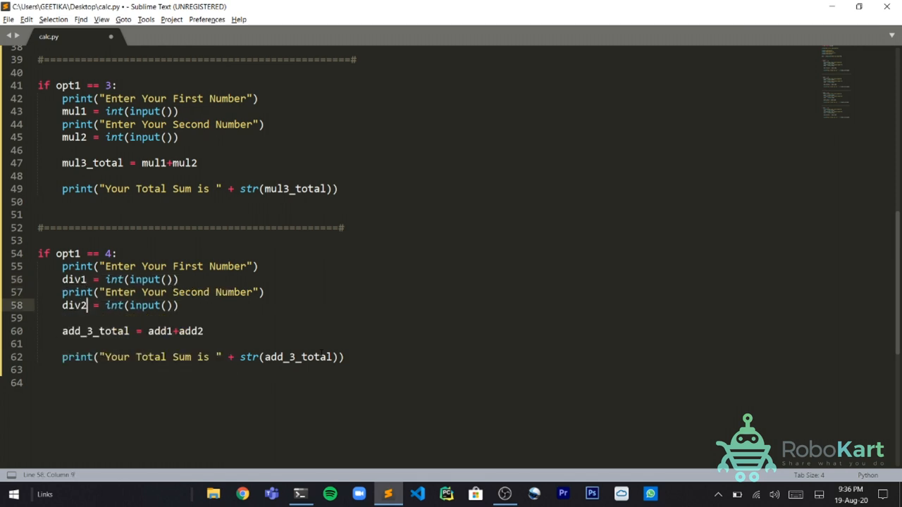
pyautogui.doubleClick(95, 331)
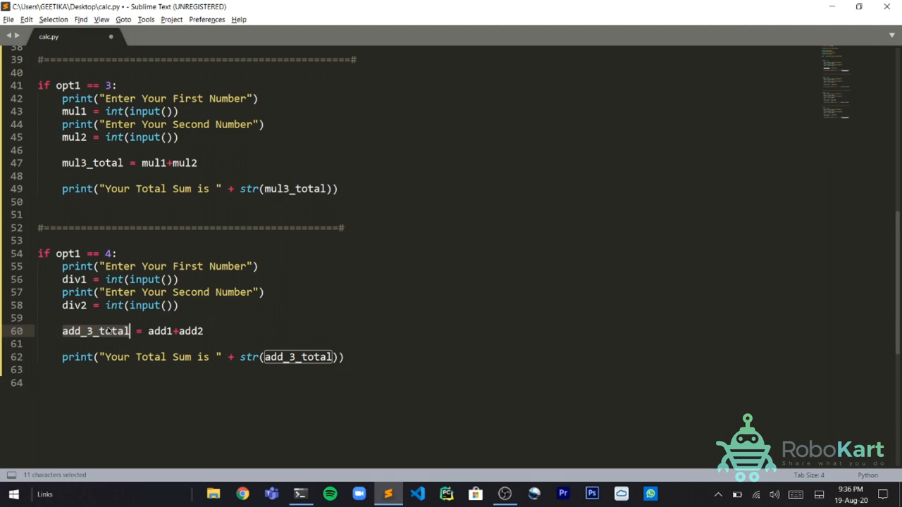
pyautogui.write('div3_')
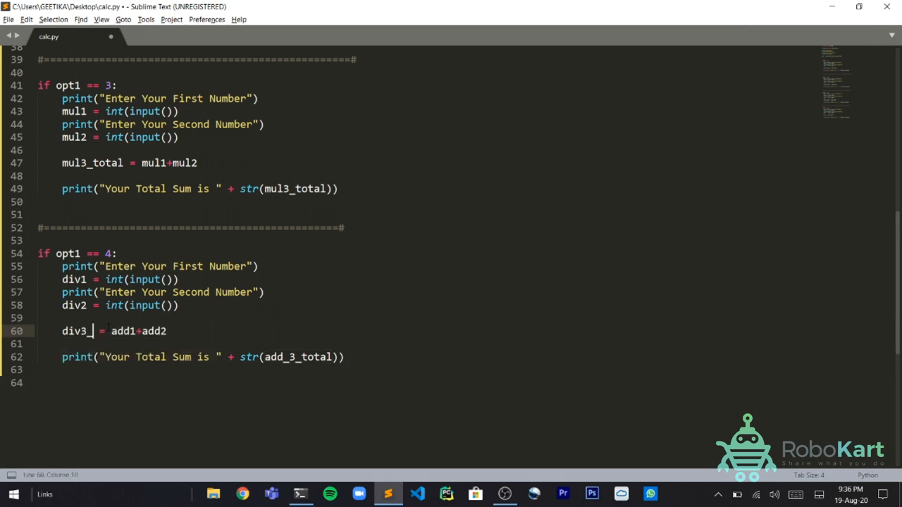
pyautogui.write('total')
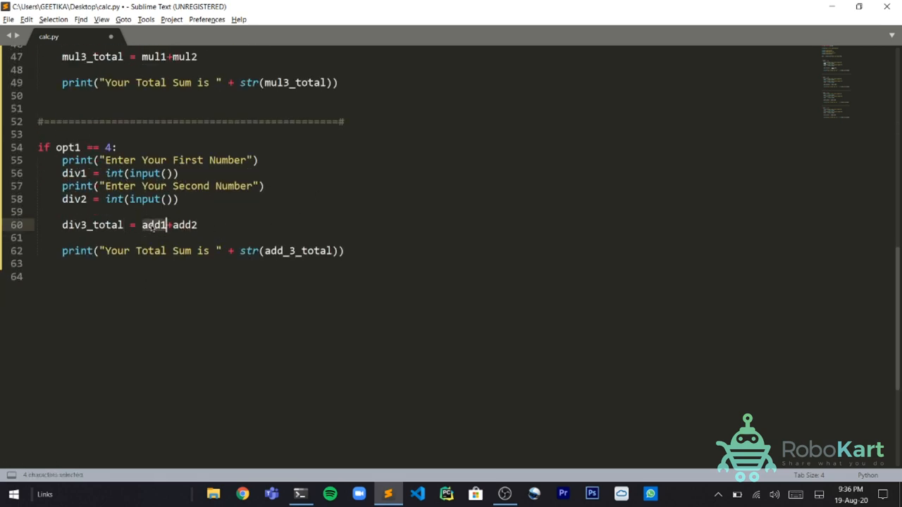
pyautogui.write('div1')
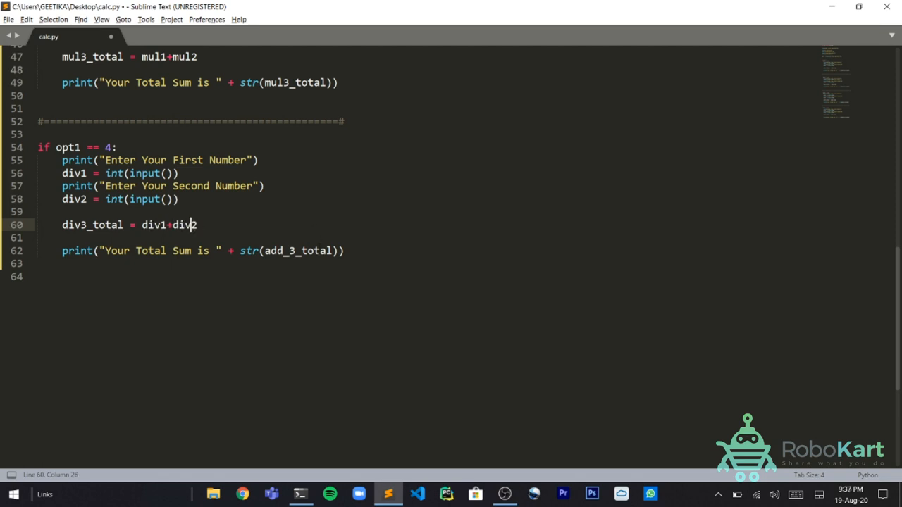
# Step: Rename add_3_total in the option 4 print line to div3_total and save calc.py
pyautogui.doubleClick(297, 251)
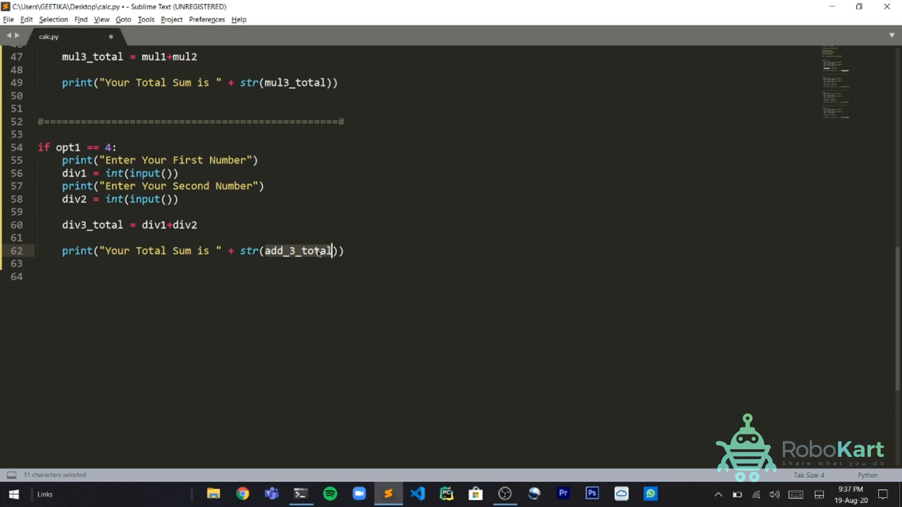
pyautogui.write('div3')
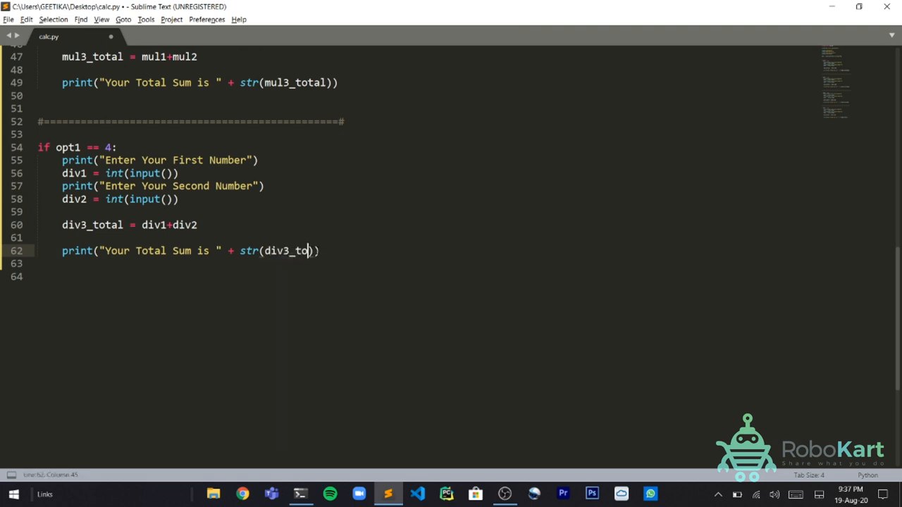
pyautogui.write('tA')
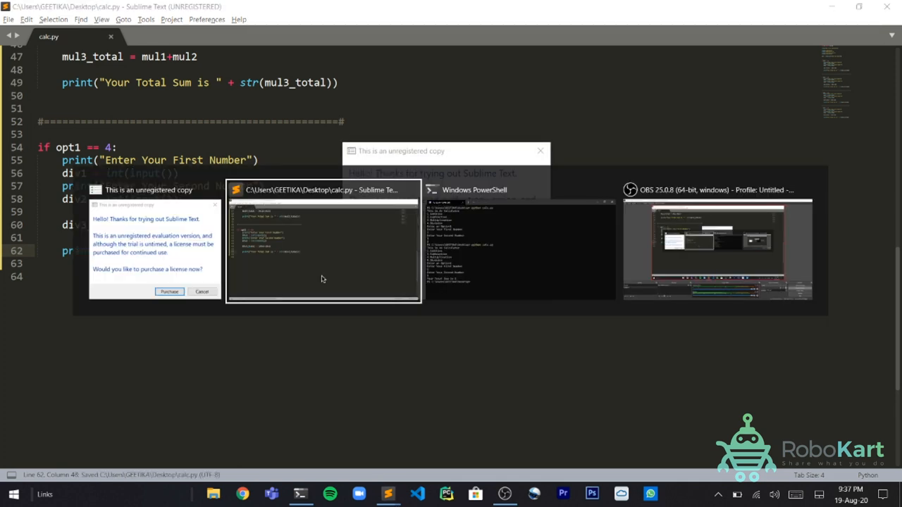
# Step: Run python calc.py in PowerShell, choose option 3, and return to Sublime Text
pyautogui.click(520, 190)
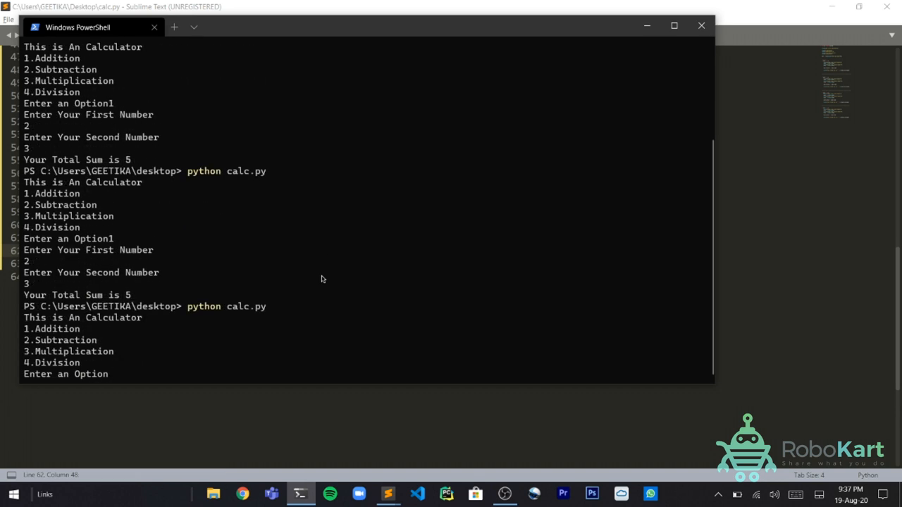
pyautogui.write('3')
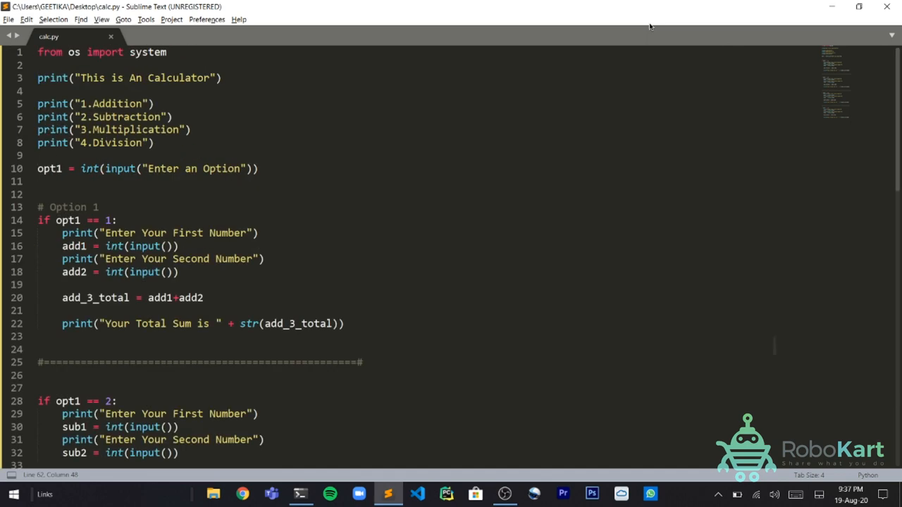
# Step: Change the print labels to 'Multiplication is' and 'Division is' in their branches and save calc.py
pyautogui.scroll(-3)
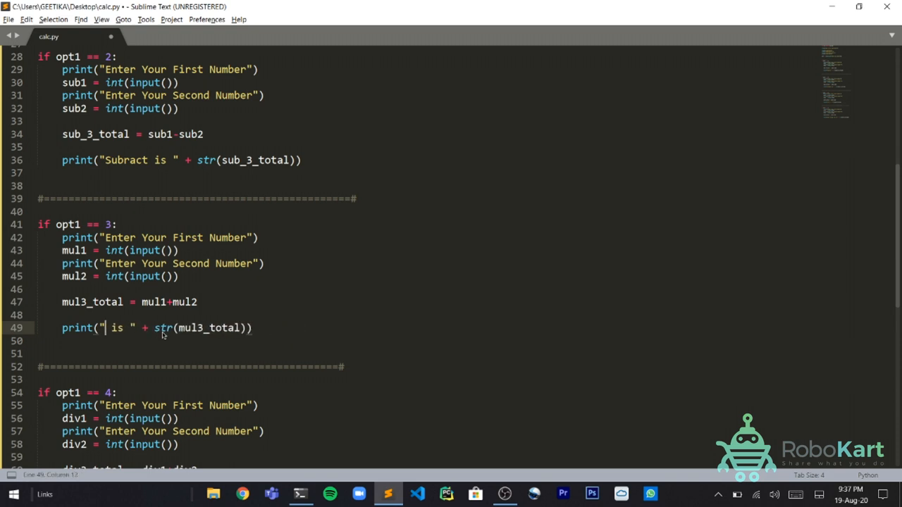
pyautogui.write('Mult')
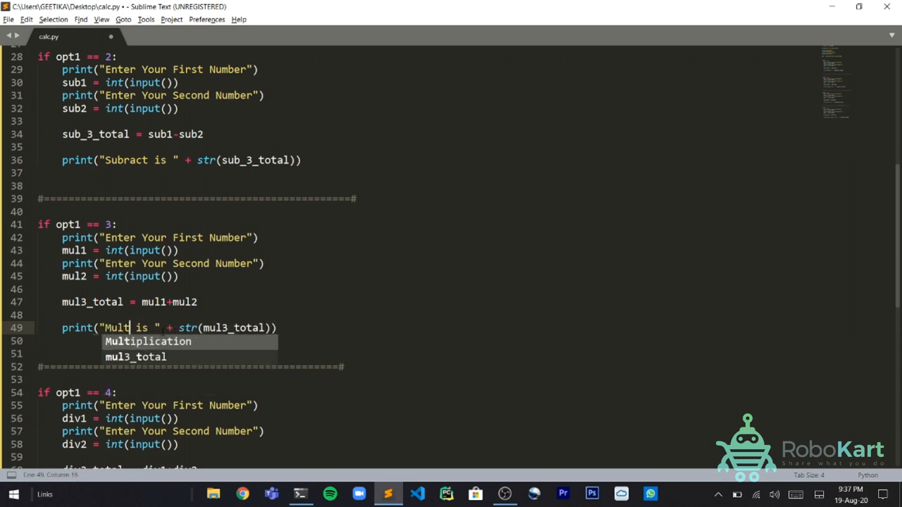
pyautogui.scroll(-3)
pyautogui.write('iplication')
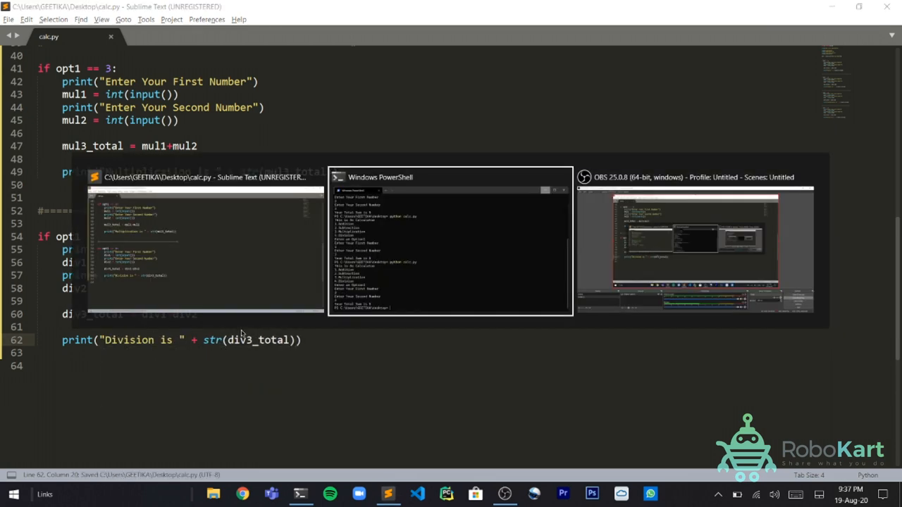
# Step: Run calc.py choosing option 2 with -100 and -100 to get 'Subract is 0', then return to the code
pyautogui.click(450, 177)
pyautogui.write('python calc.py')
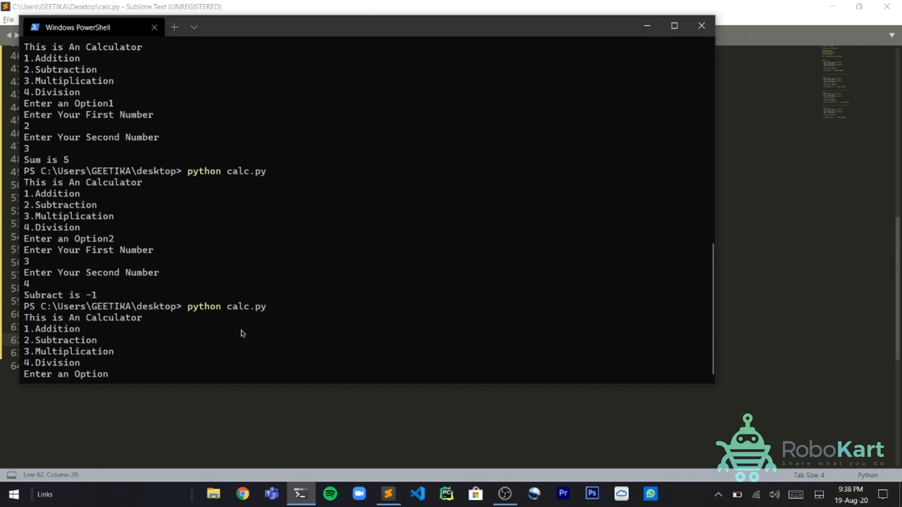
pyautogui.write('2')
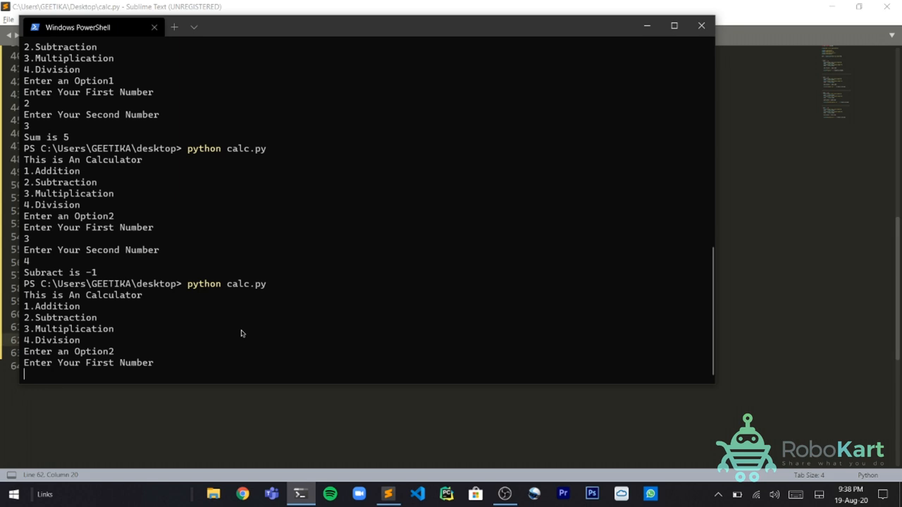
pyautogui.write('-100')
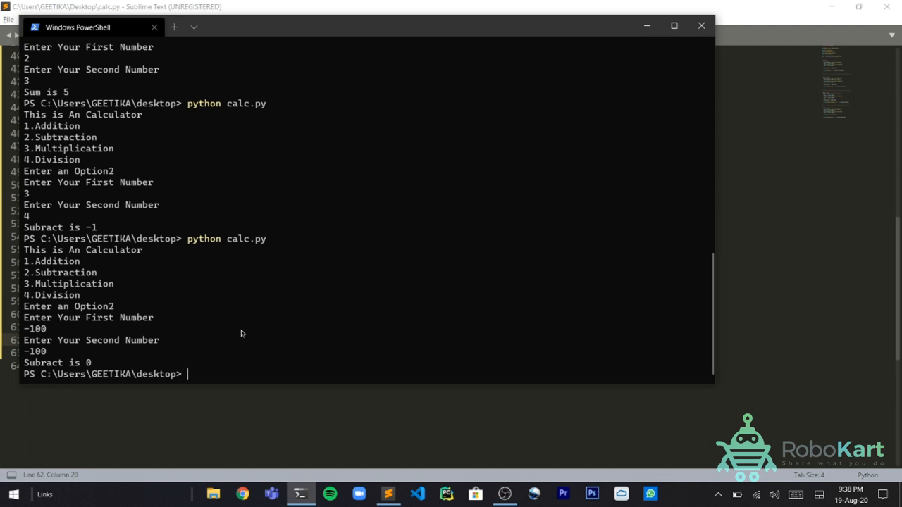
pyautogui.click(388, 493)
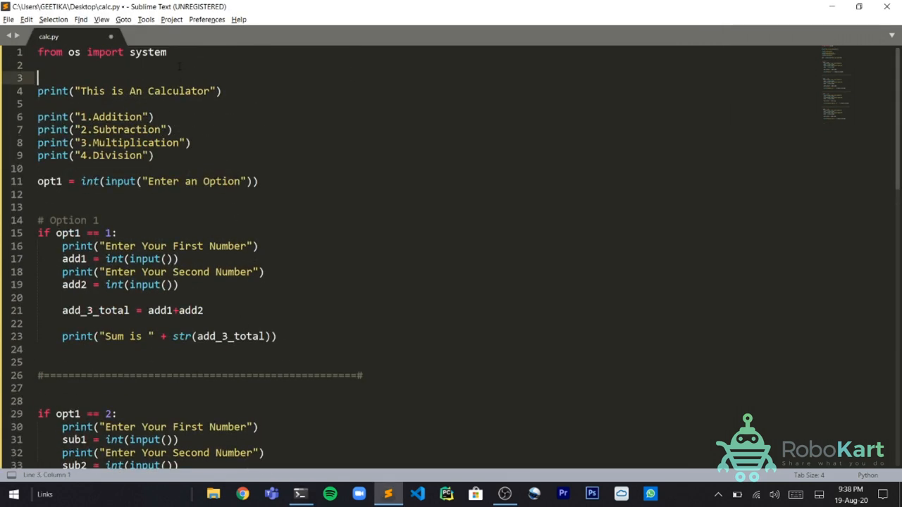
# Step: Add a system("cls") call below line 1 and discard a stray 'IM' typed at the top
pyautogui.write('system')
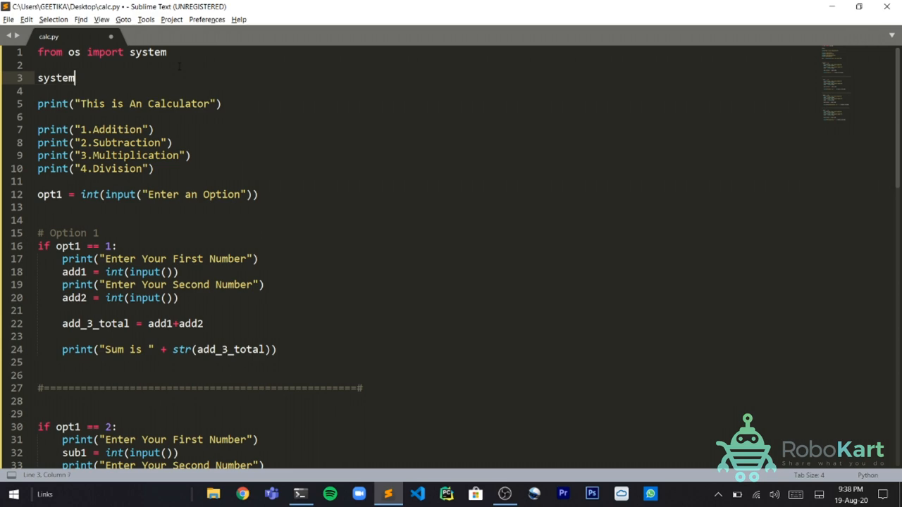
pyautogui.write('("cls")')
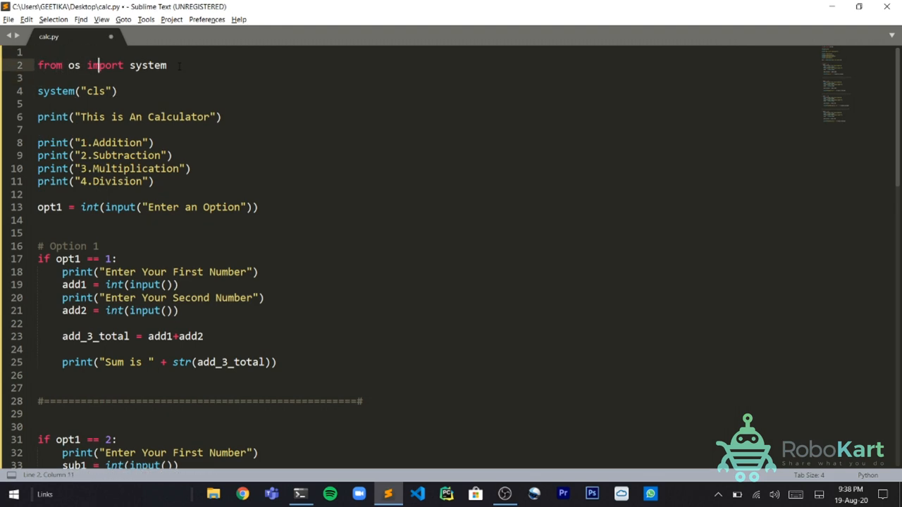
pyautogui.write('IM')
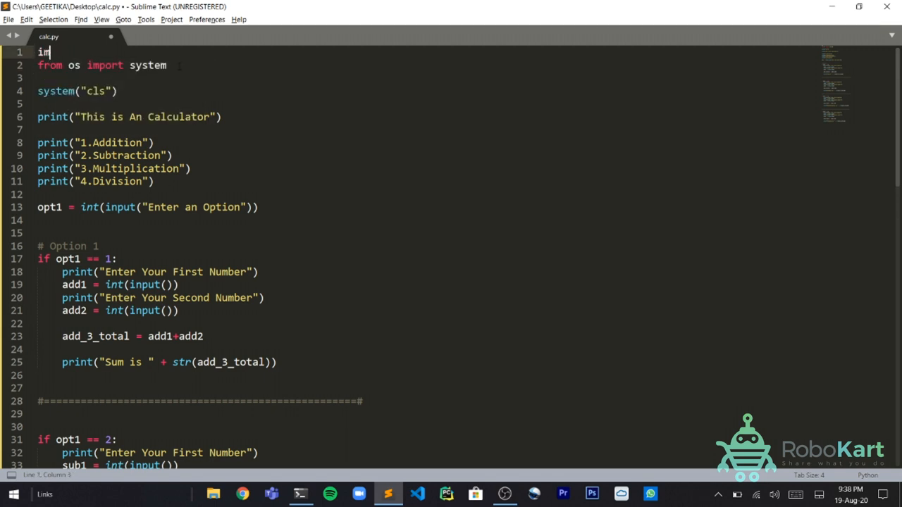
pyautogui.press('backspace')
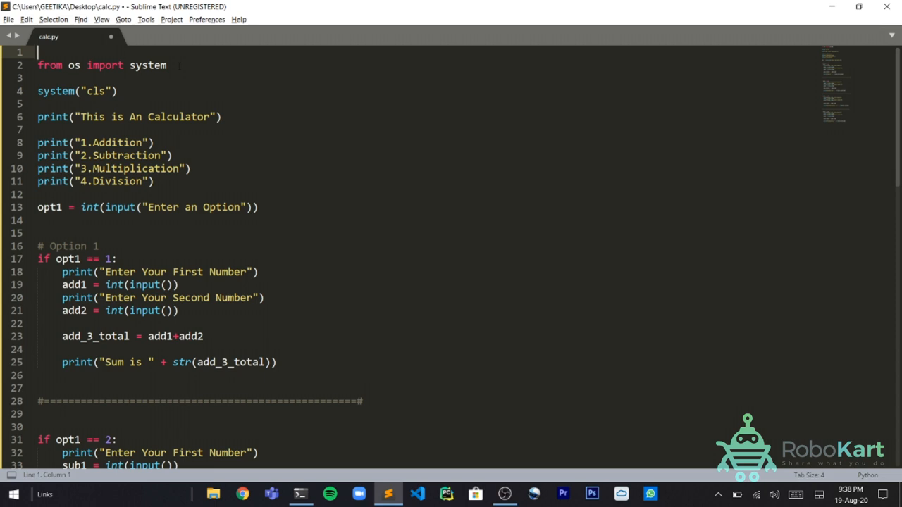
# Step: Write 'import os' on line 1 and delete the blank line above it
pyautogui.write('import os')
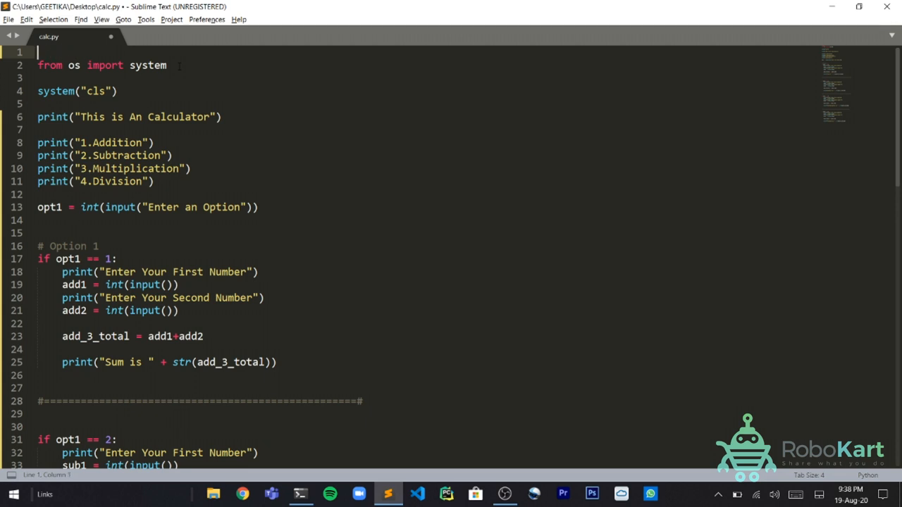
pyautogui.press('Backspace')
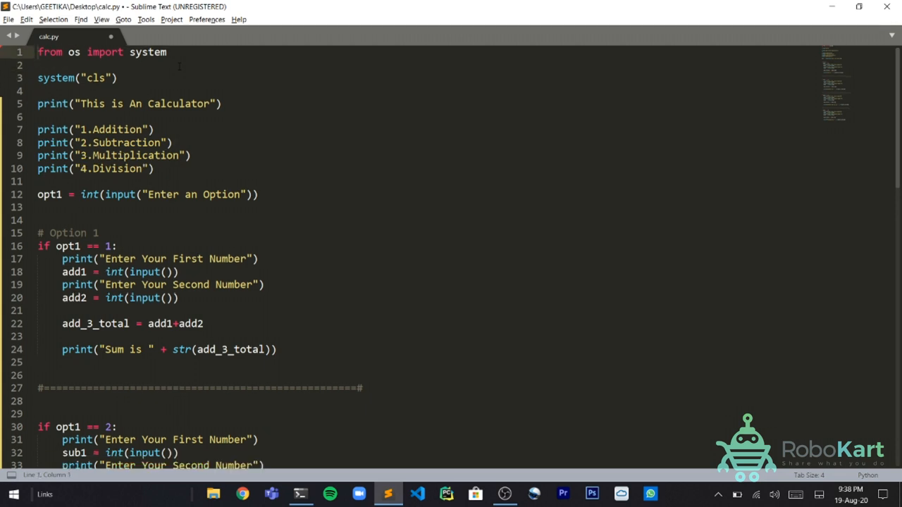